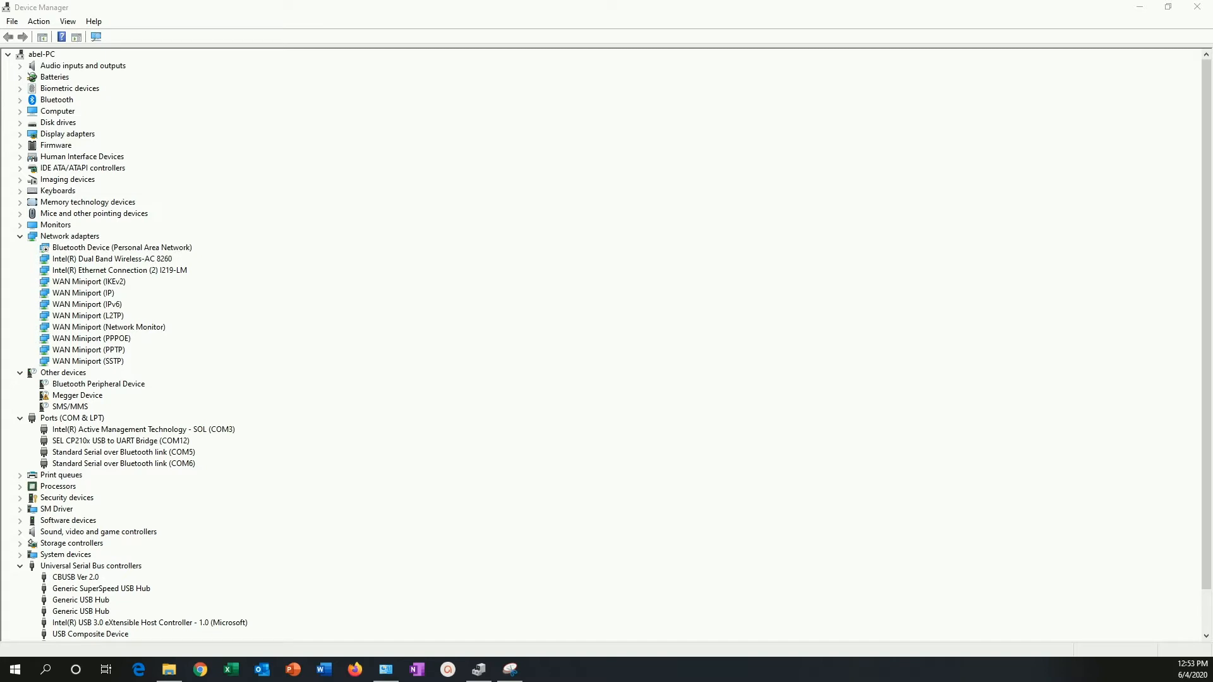
mouse_move(252, 496)
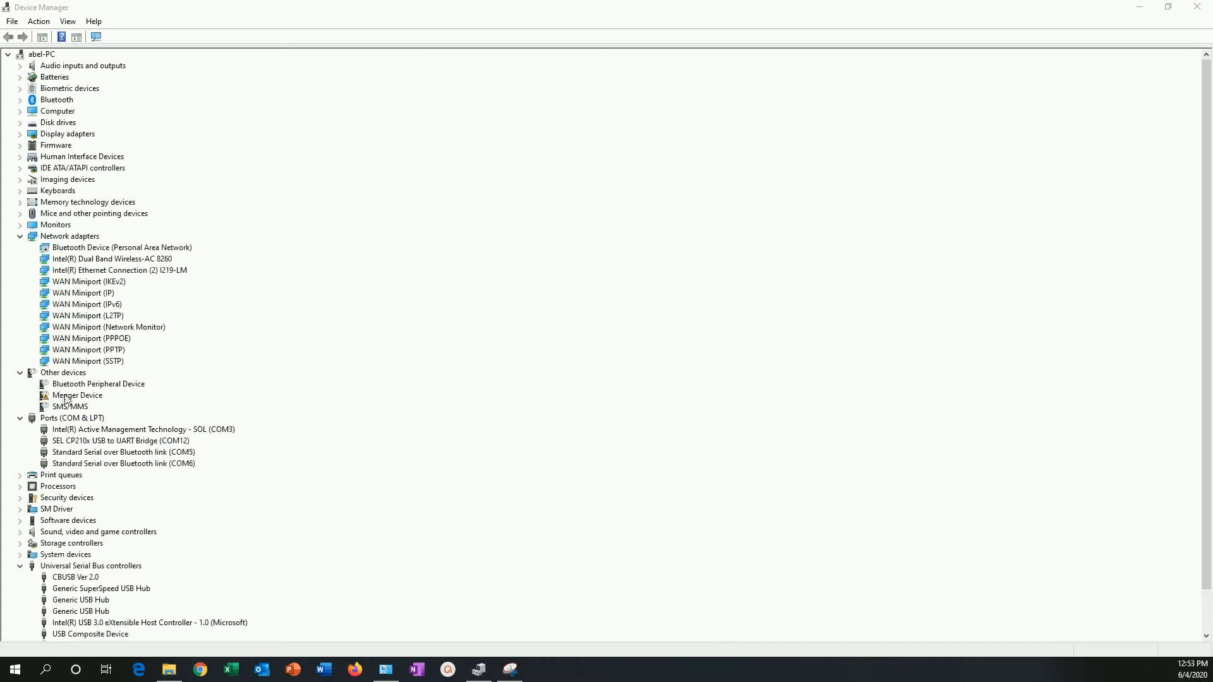
mouse_move(87, 408)
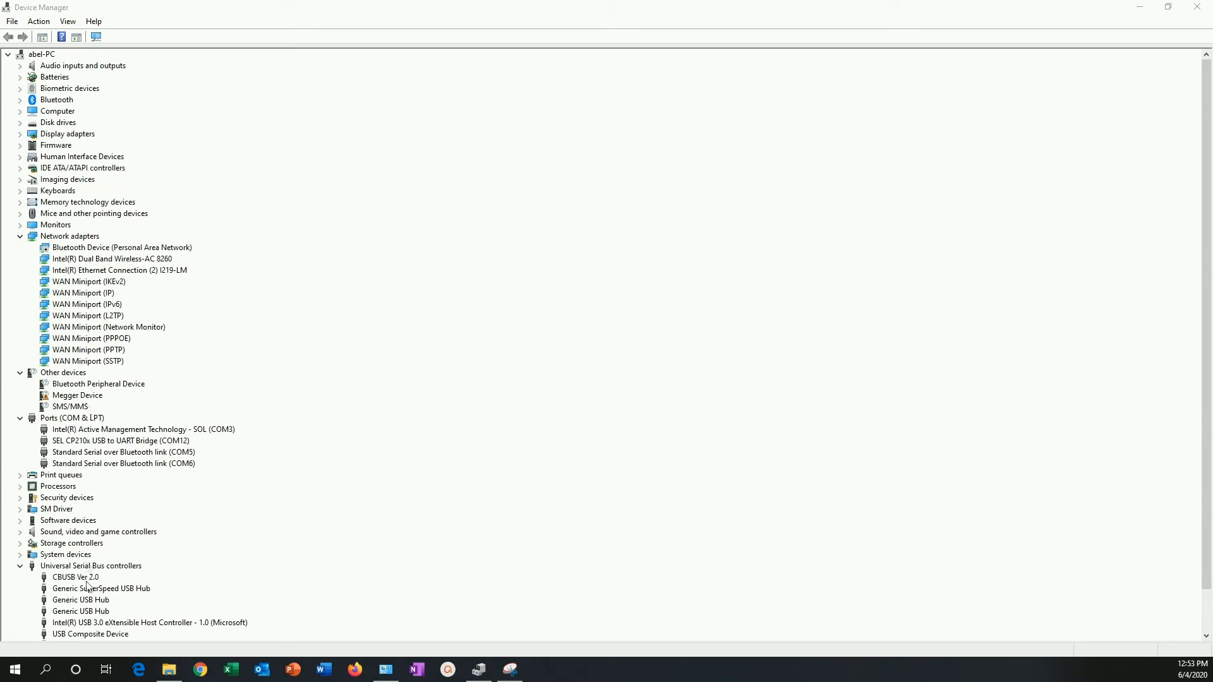
mouse_move(237, 567)
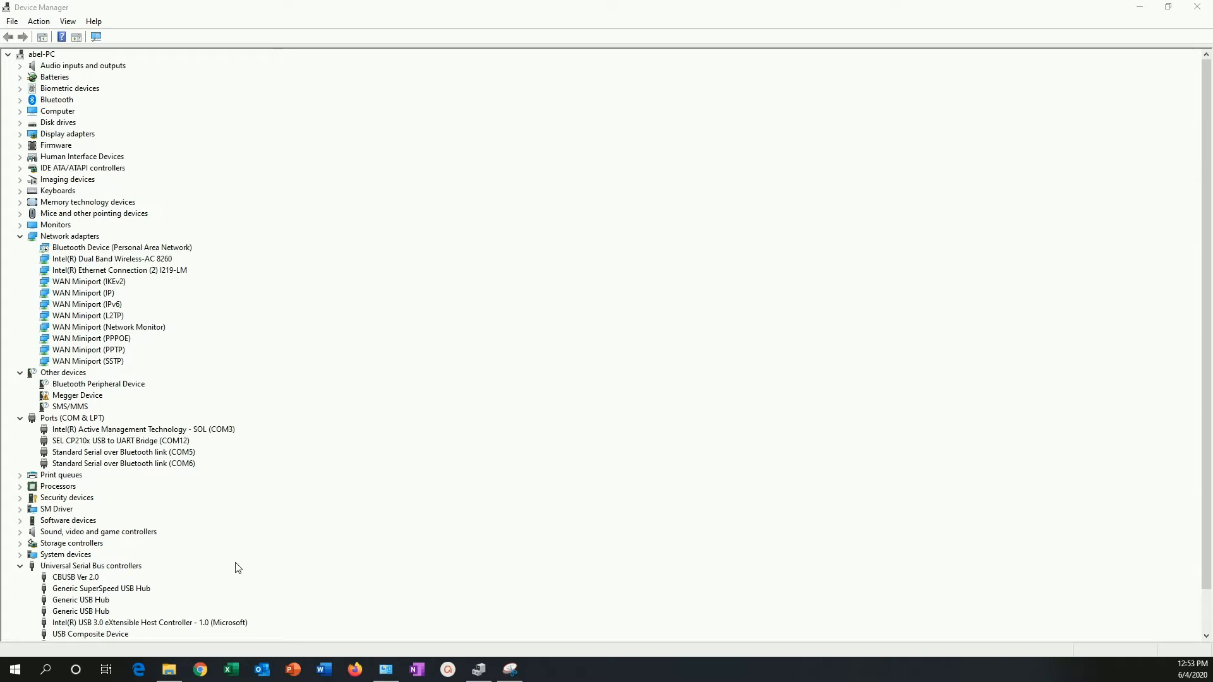
Step: Scroll Device Manager down to Universal Serial Bus controllers to find the Megger Device entry
scroll(down, 3)
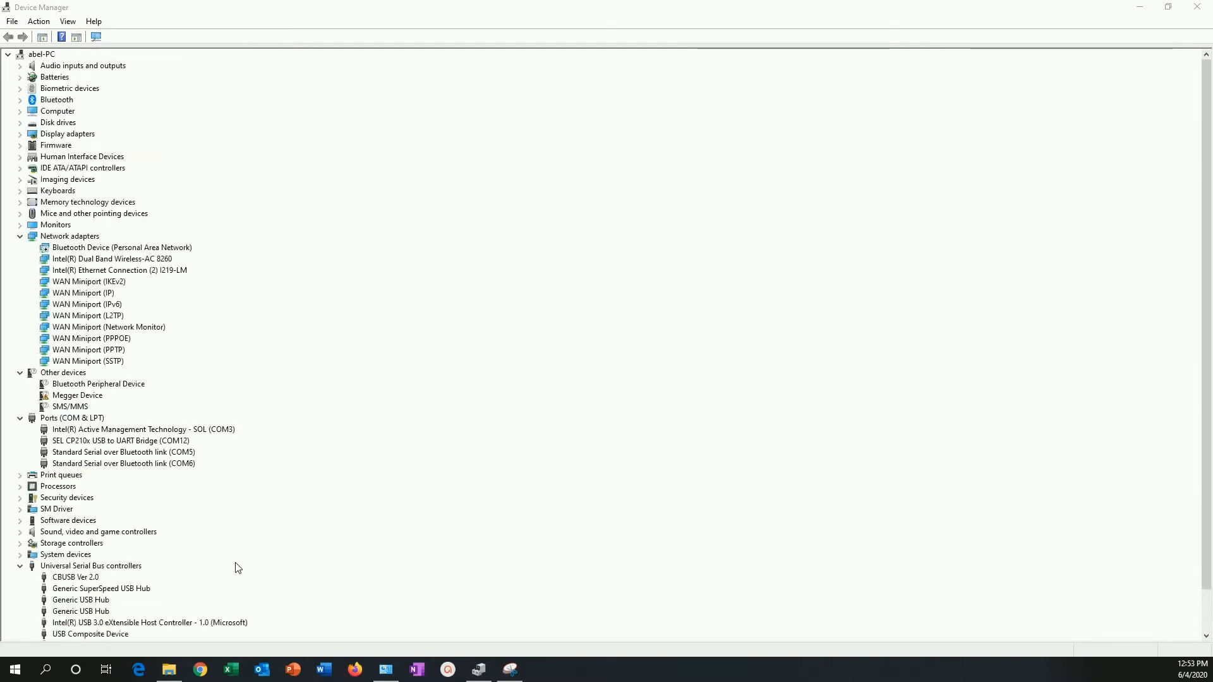
scroll(down, 3)
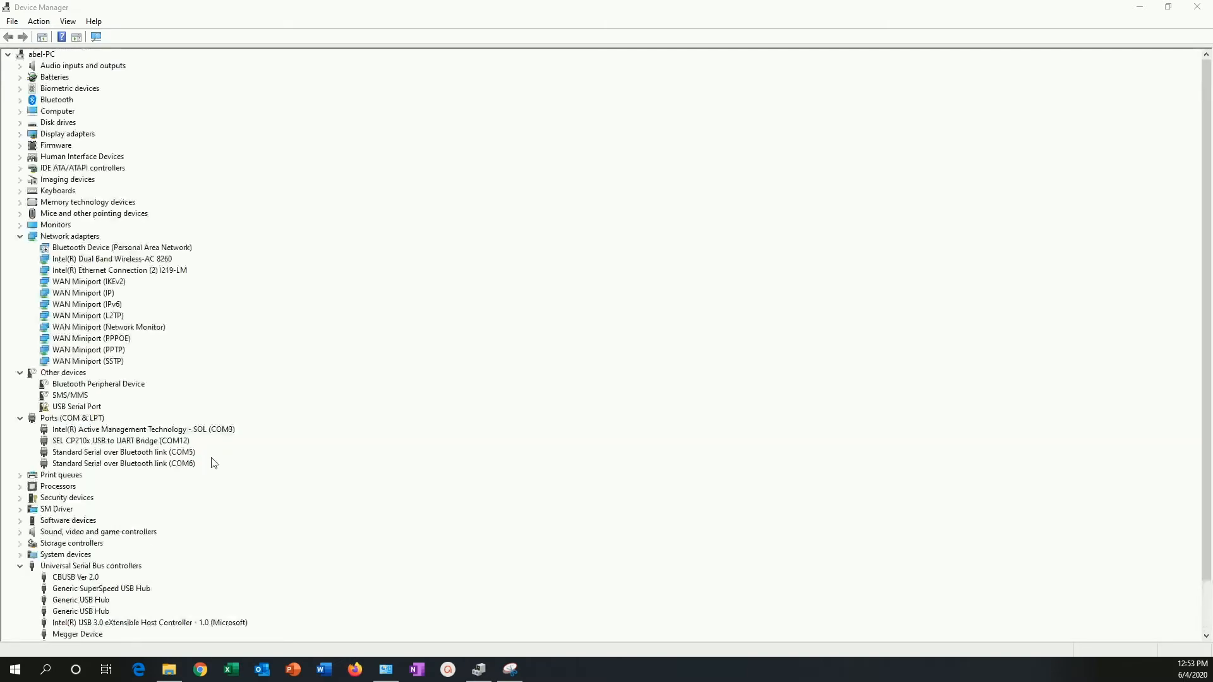
scroll(down, 3)
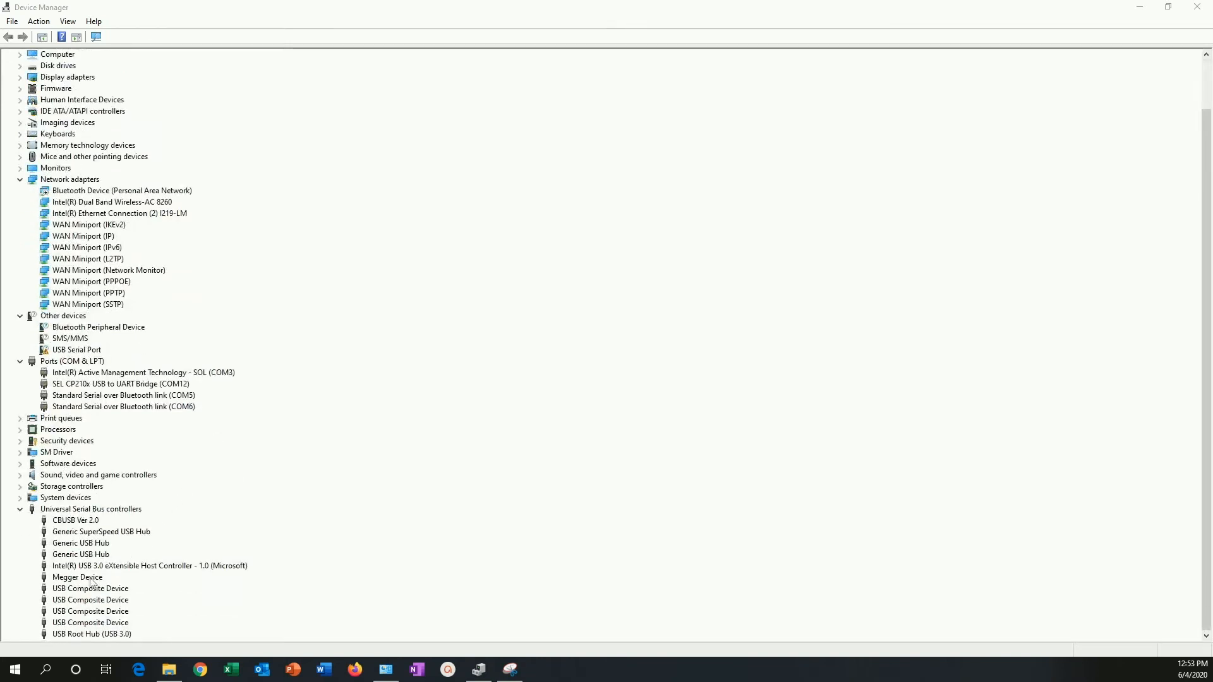
Step: Select Megger Device under USB controllers and its COM8 entry under Ports (COM & LPT)
click(77, 578)
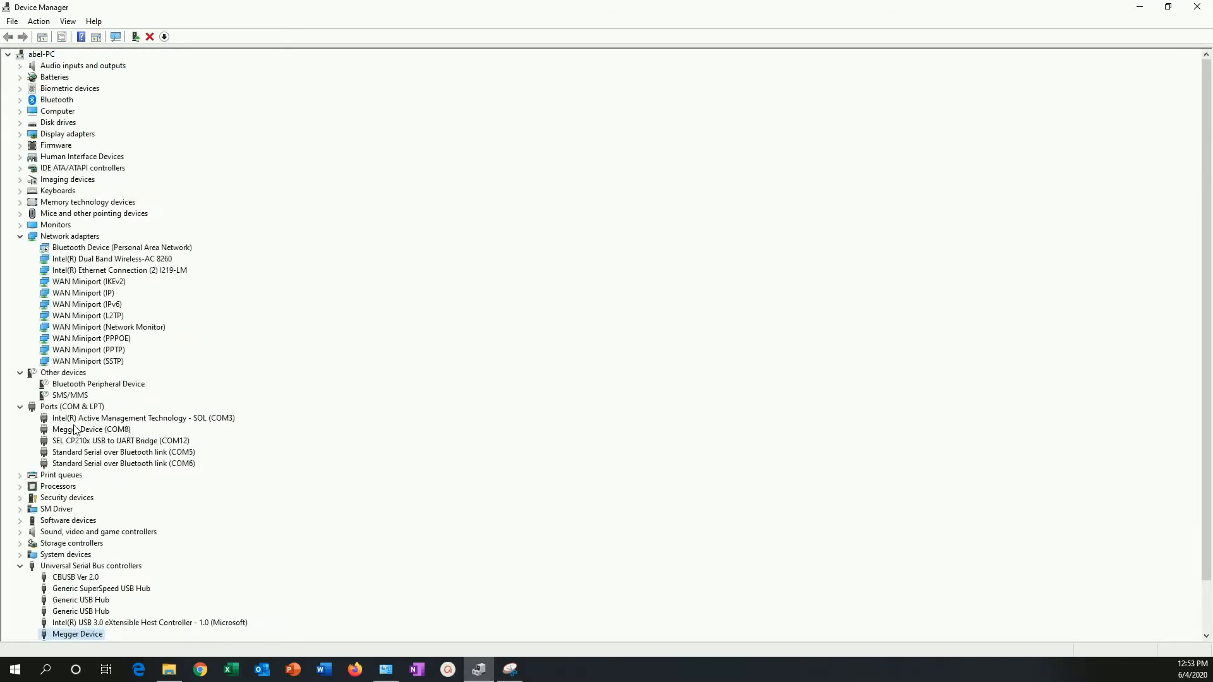
click(93, 430)
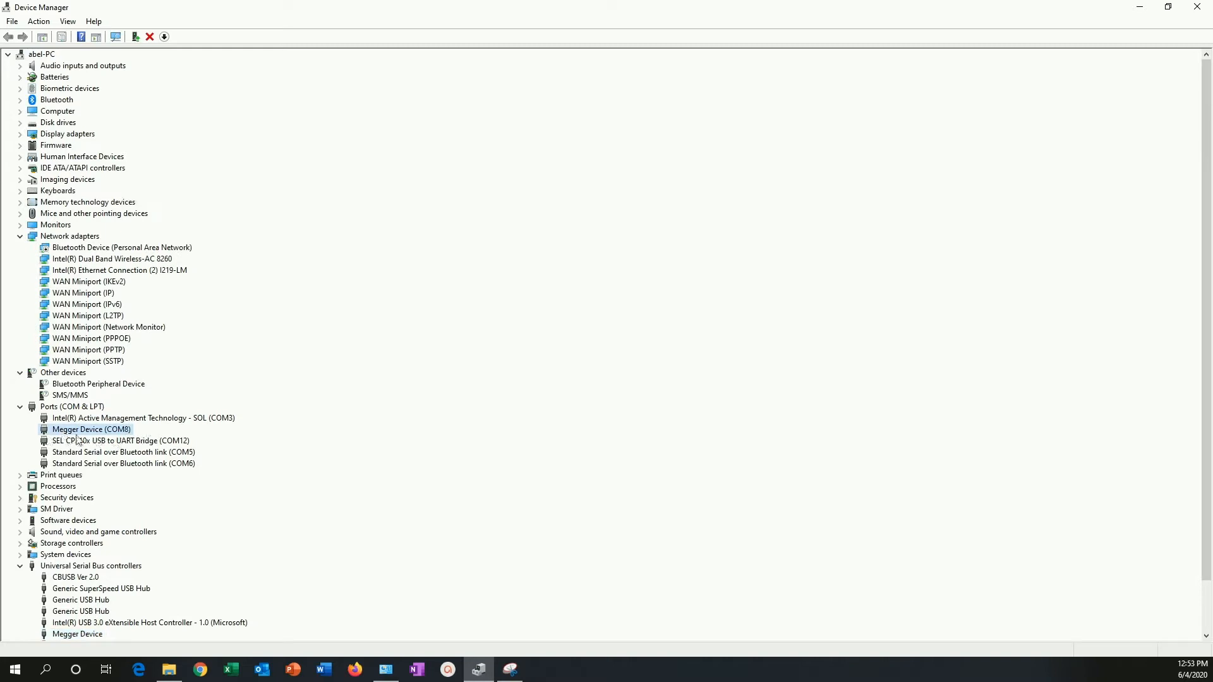
mouse_move(25, 427)
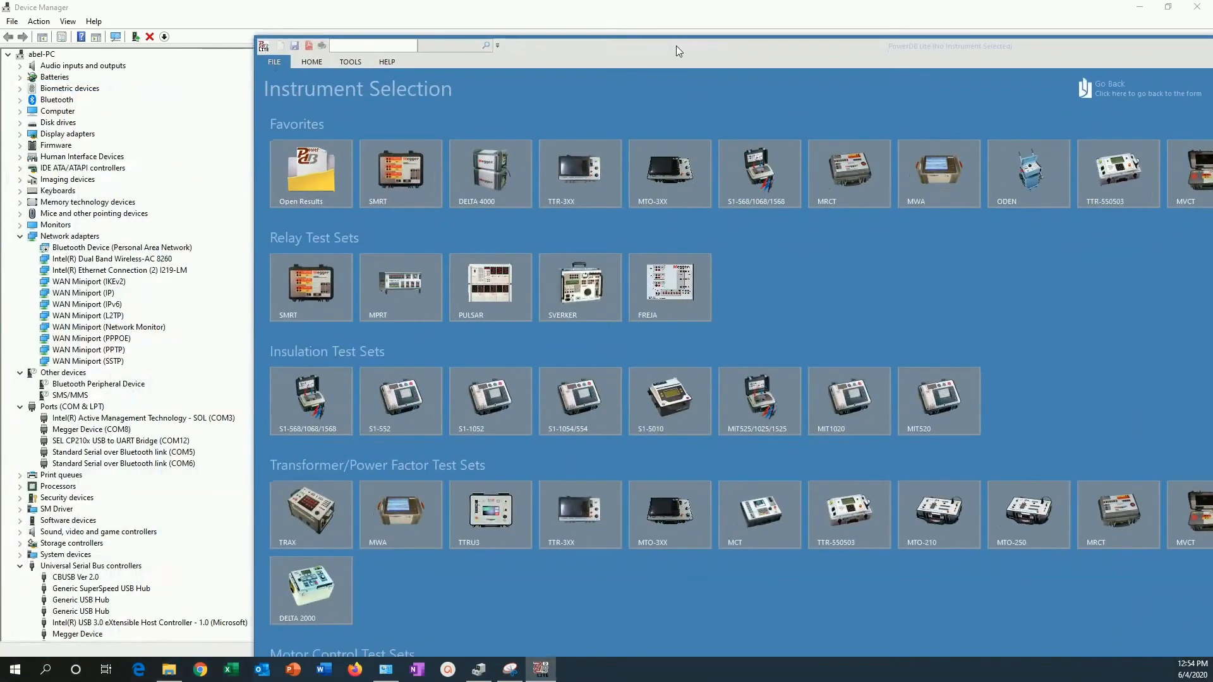
Step: Choose the S1-568/1068/1568 instrument on Serial Port 8 and start an IR TEST - 60010 form
click(760, 173)
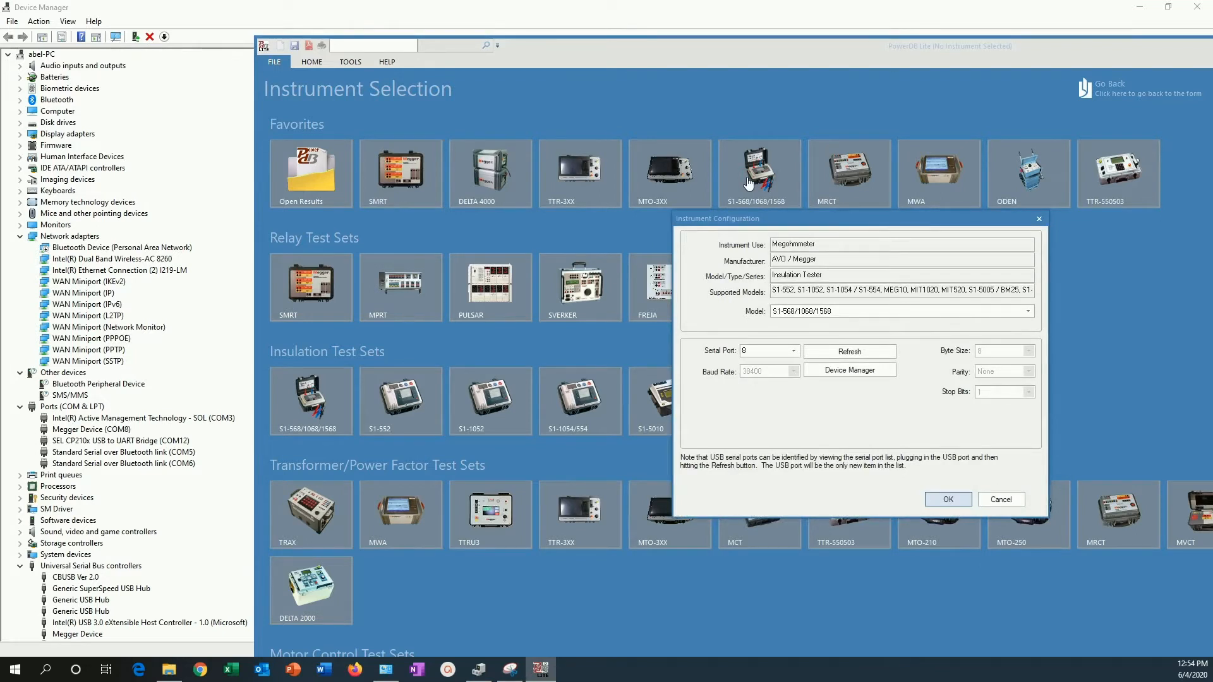
mouse_move(790, 365)
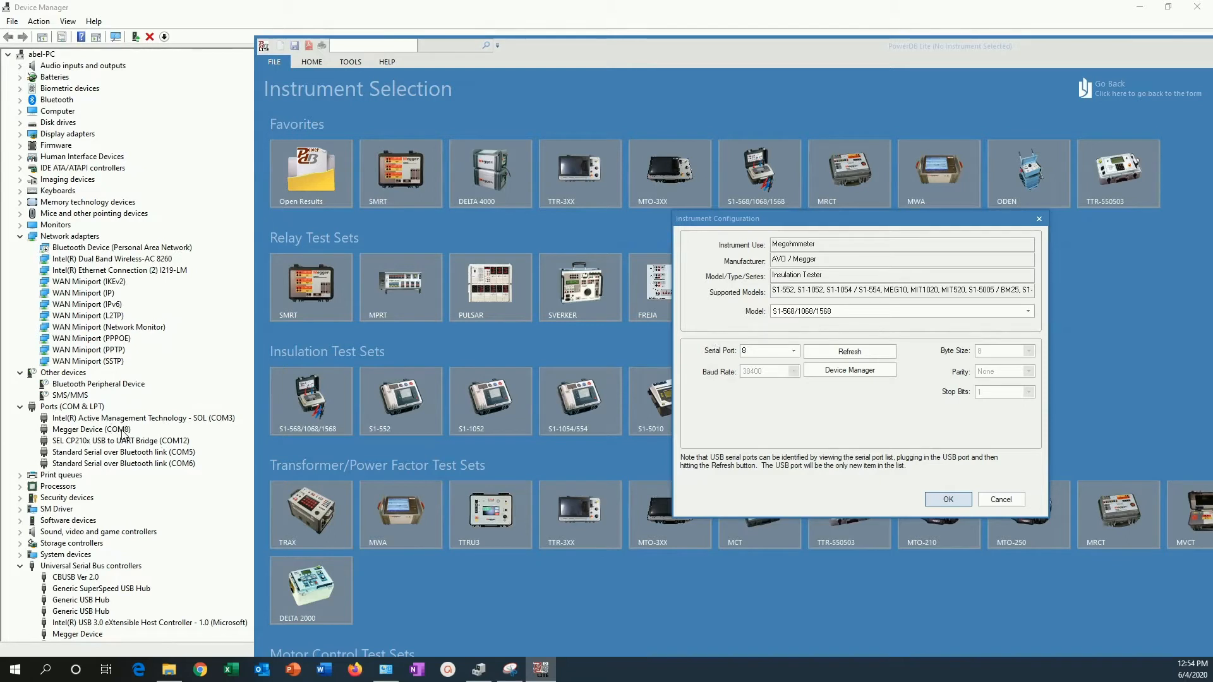
click(946, 499)
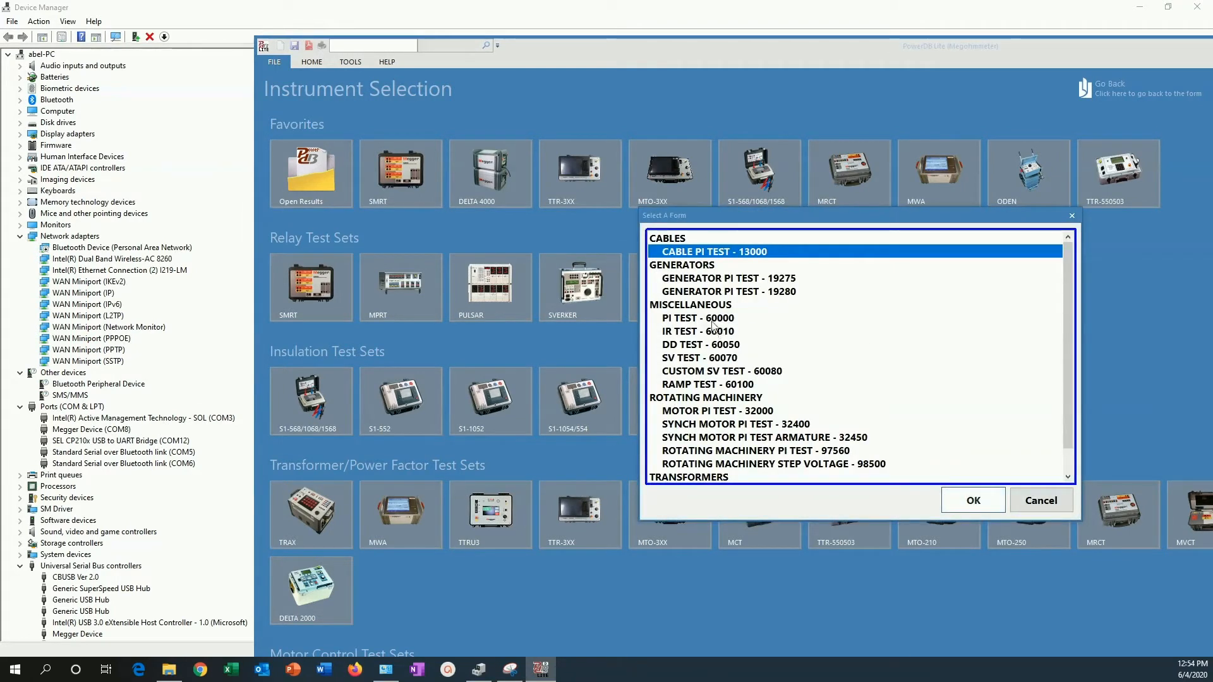
click(1040, 500)
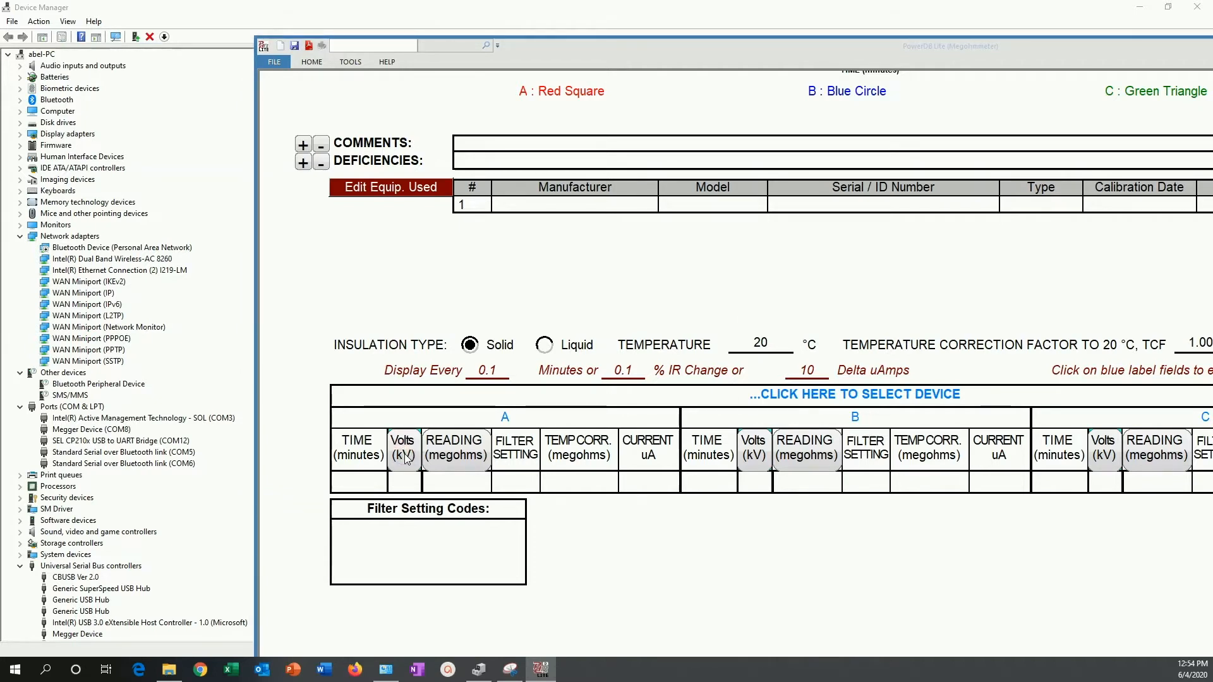
Step: Select the form's device in Import mode and start importing results, showing Import Help
click(854, 394)
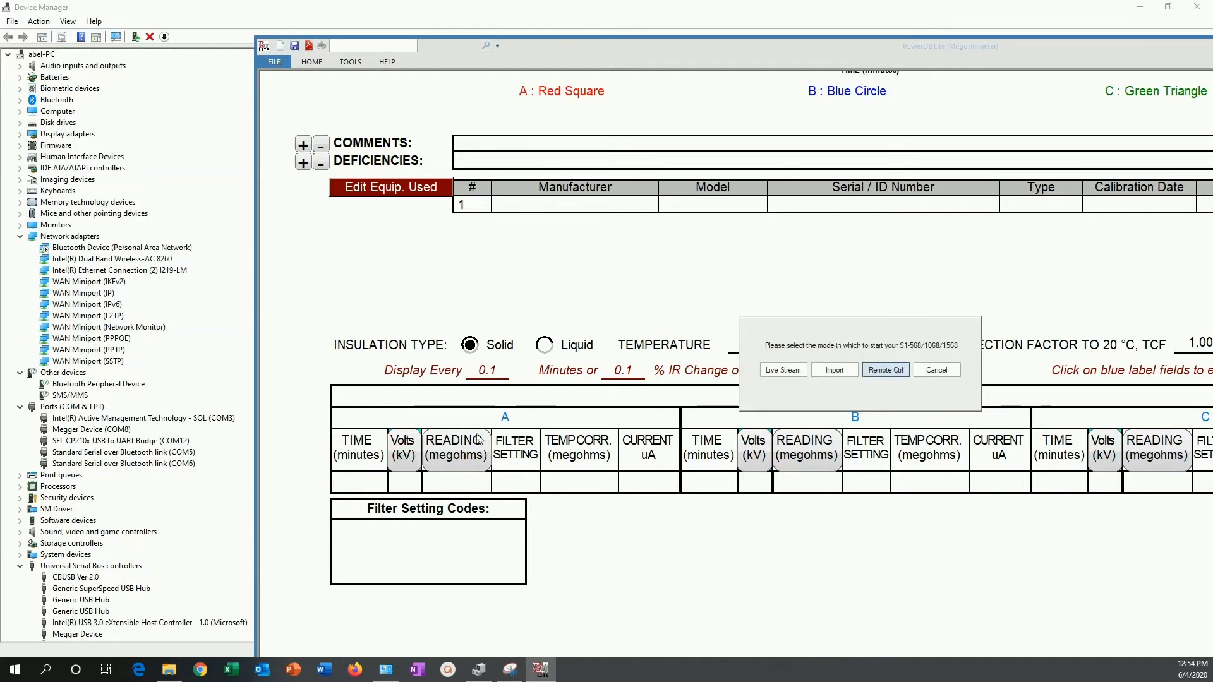
mouse_move(834, 370)
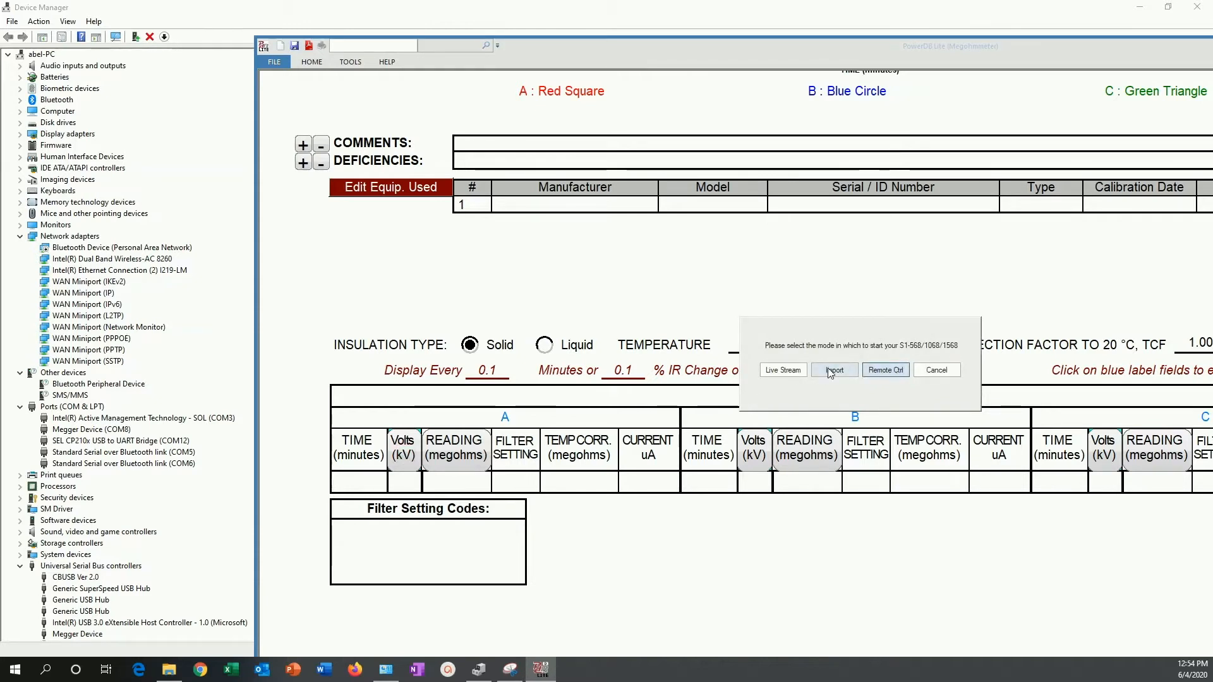
click(836, 370)
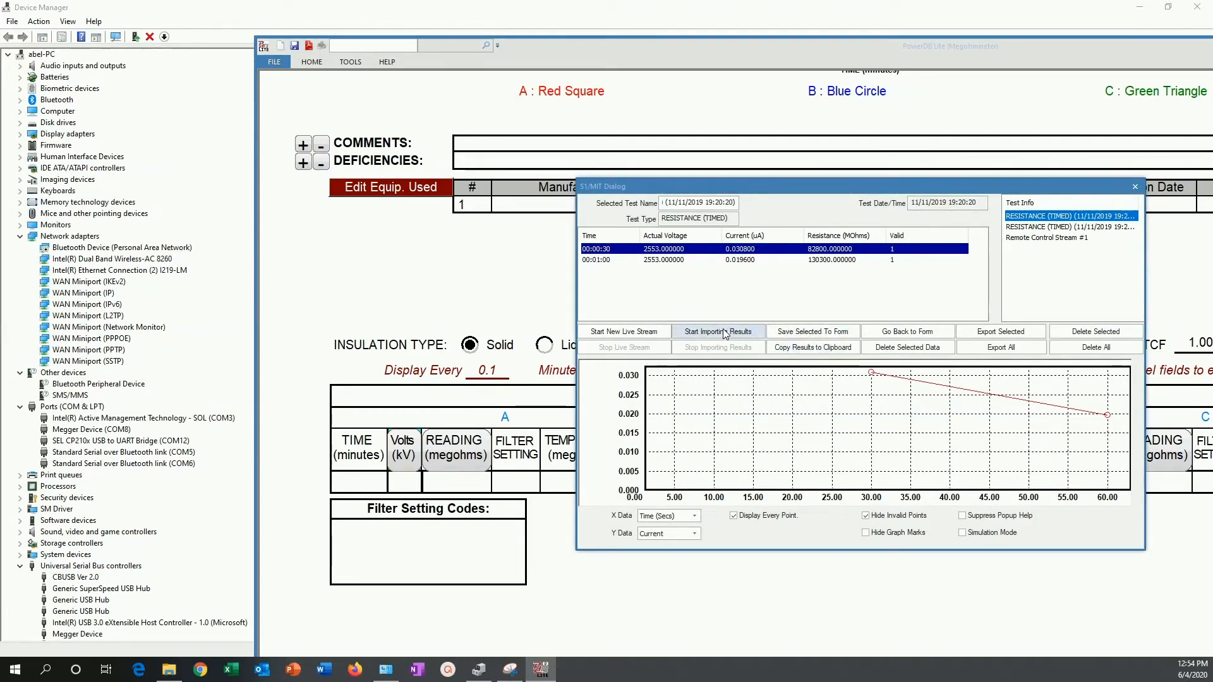
click(717, 331)
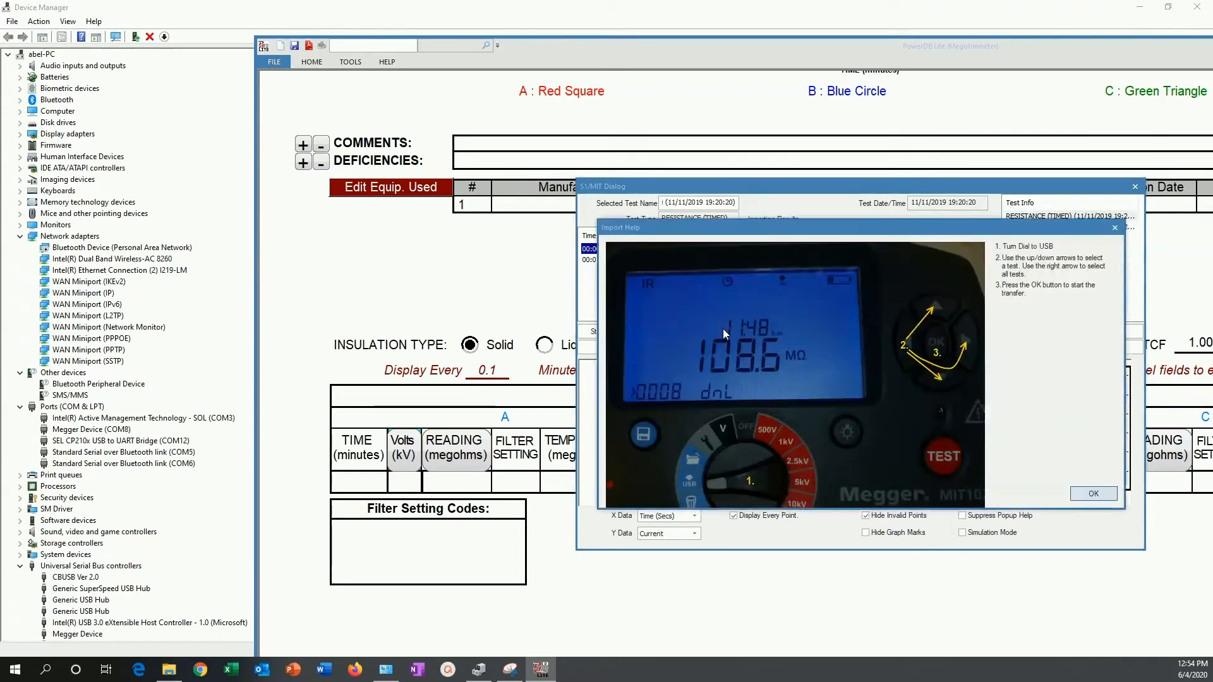
mouse_move(813, 500)
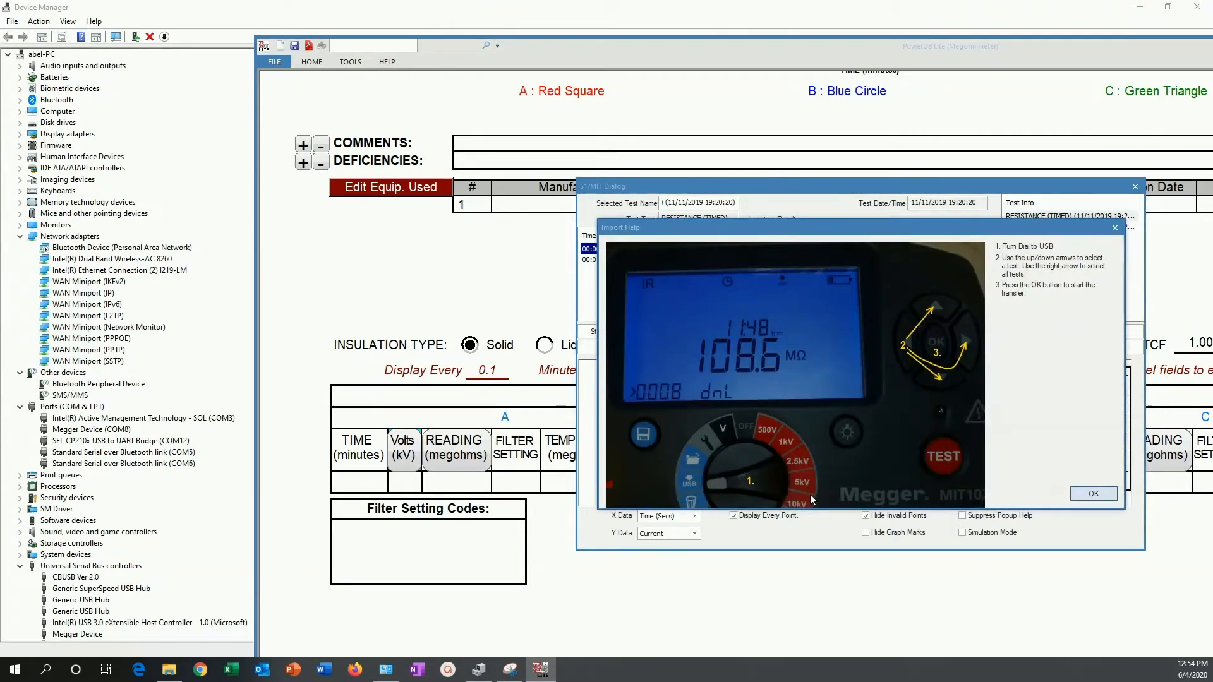
mouse_move(736, 485)
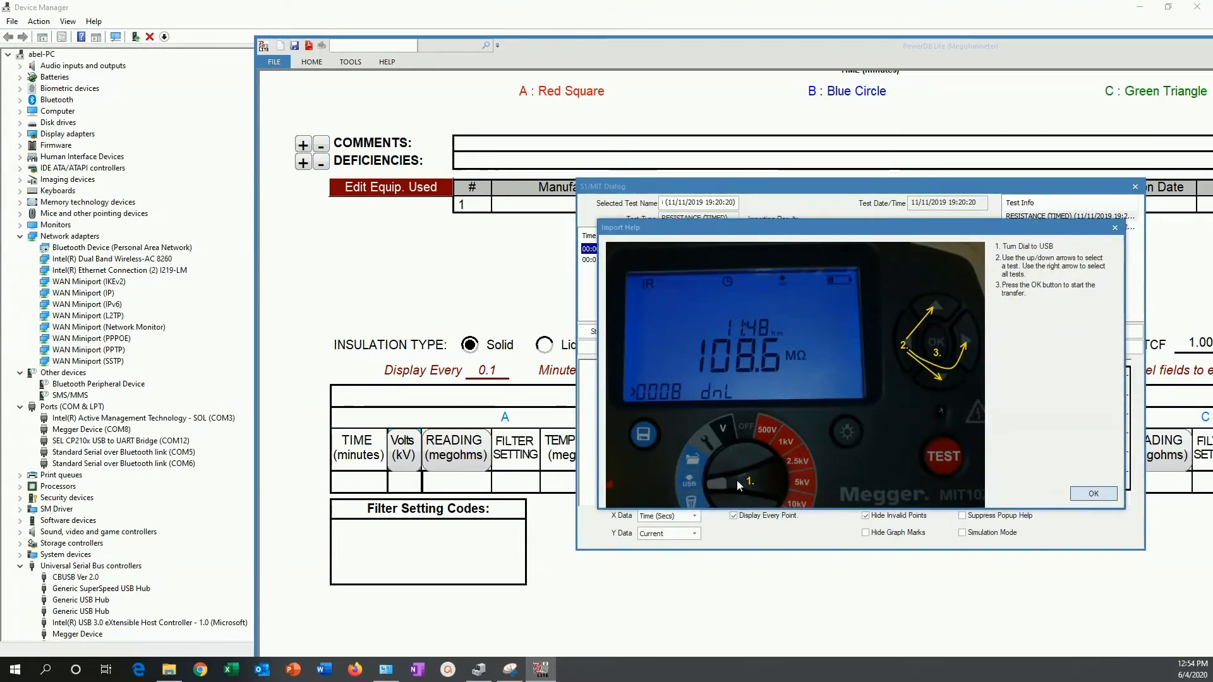
mouse_move(940, 325)
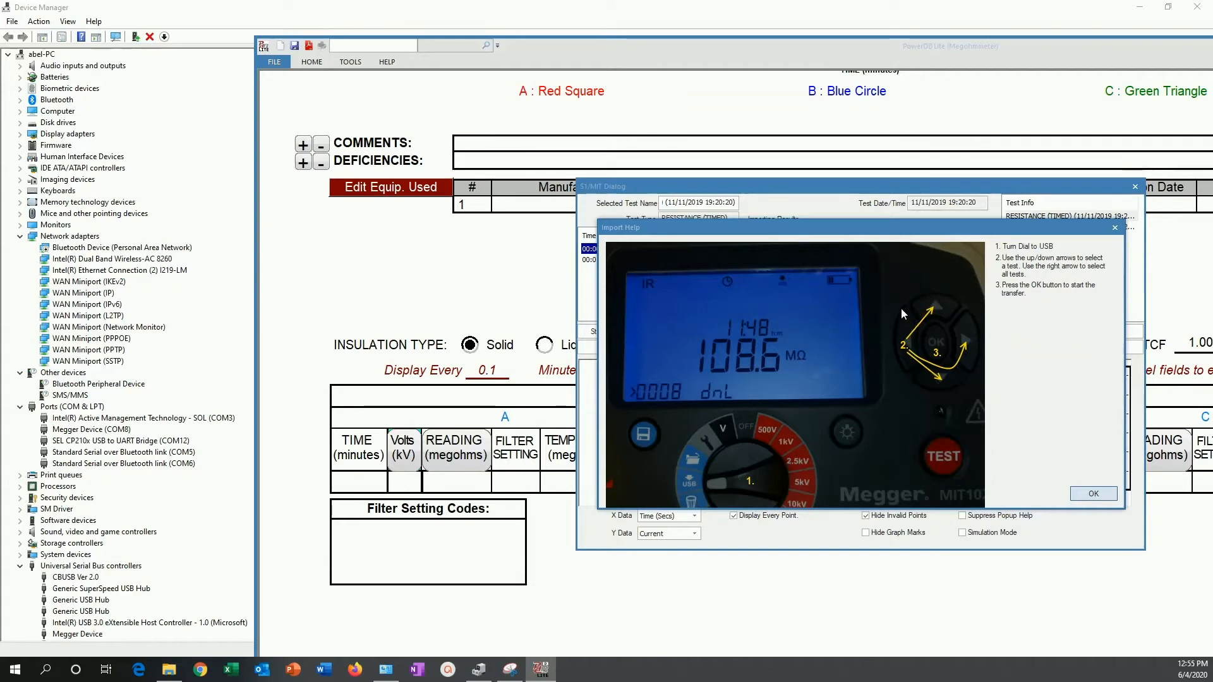
mouse_move(941, 354)
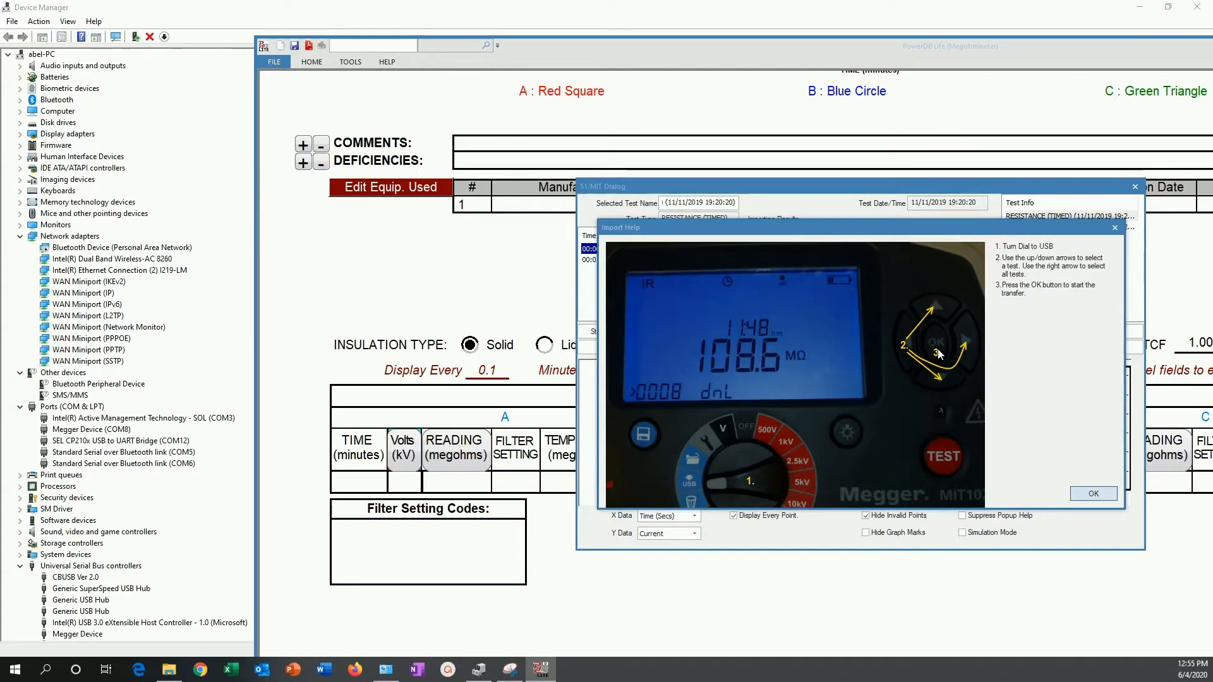
Step: Dismiss Import Help and save the Remote Control Stream #1 readings into the form
click(1092, 494)
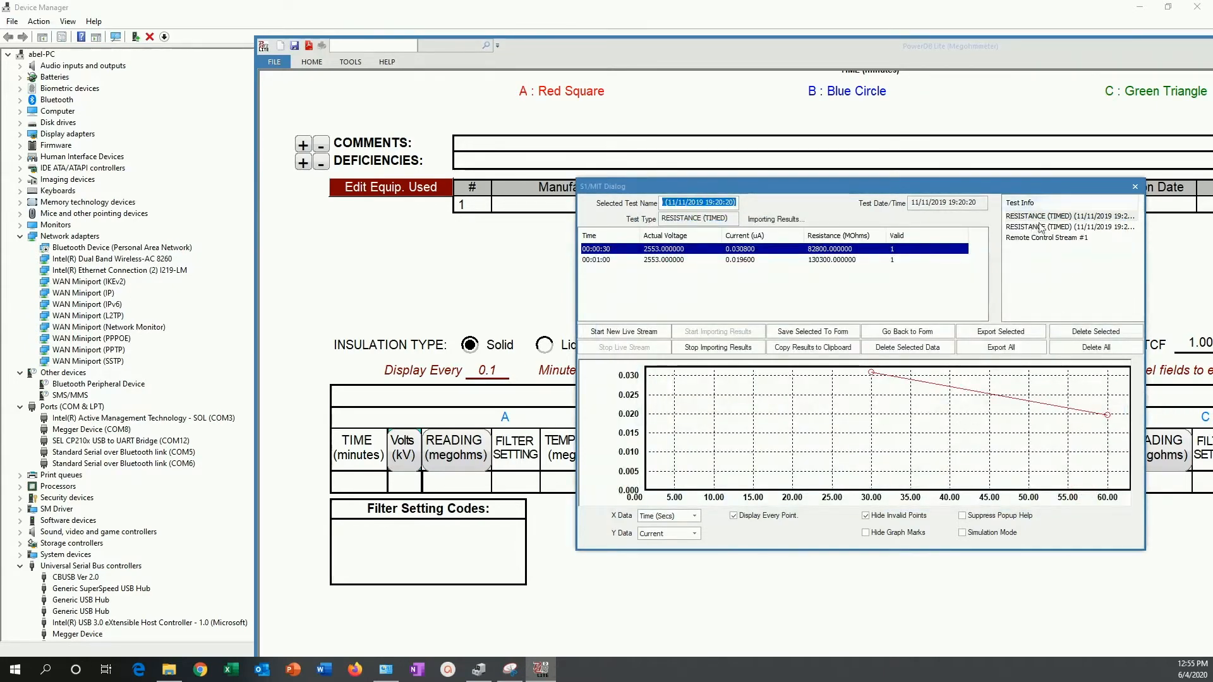
click(1070, 226)
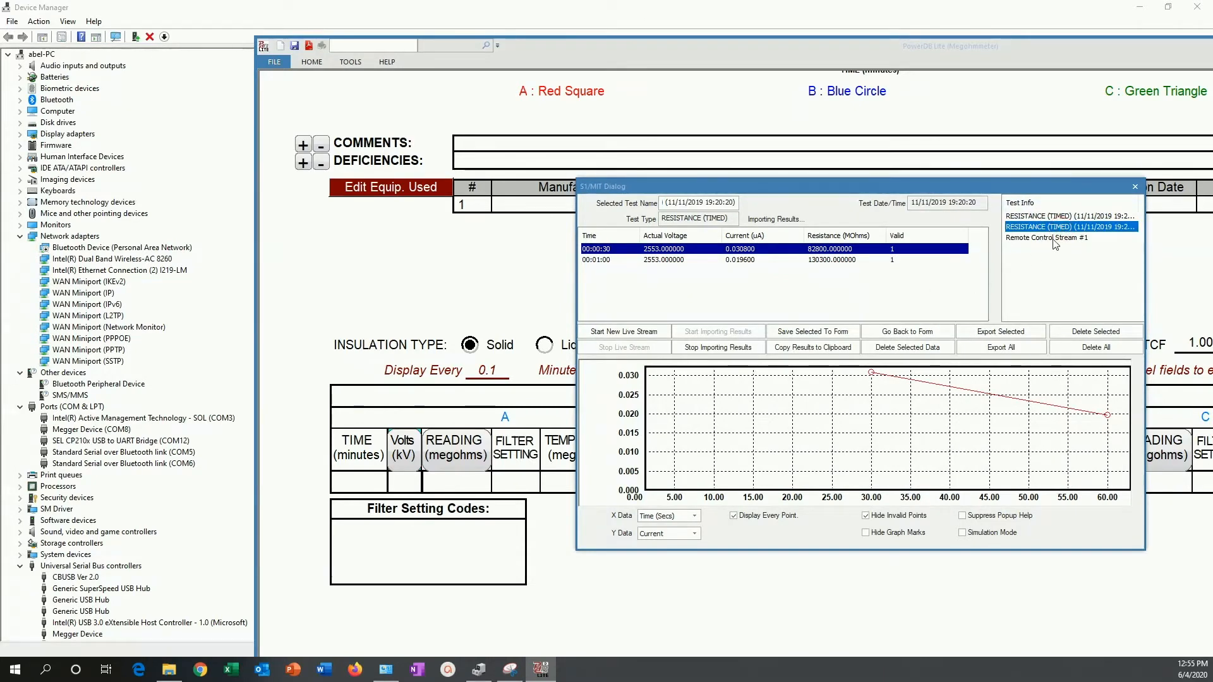
click(1046, 238)
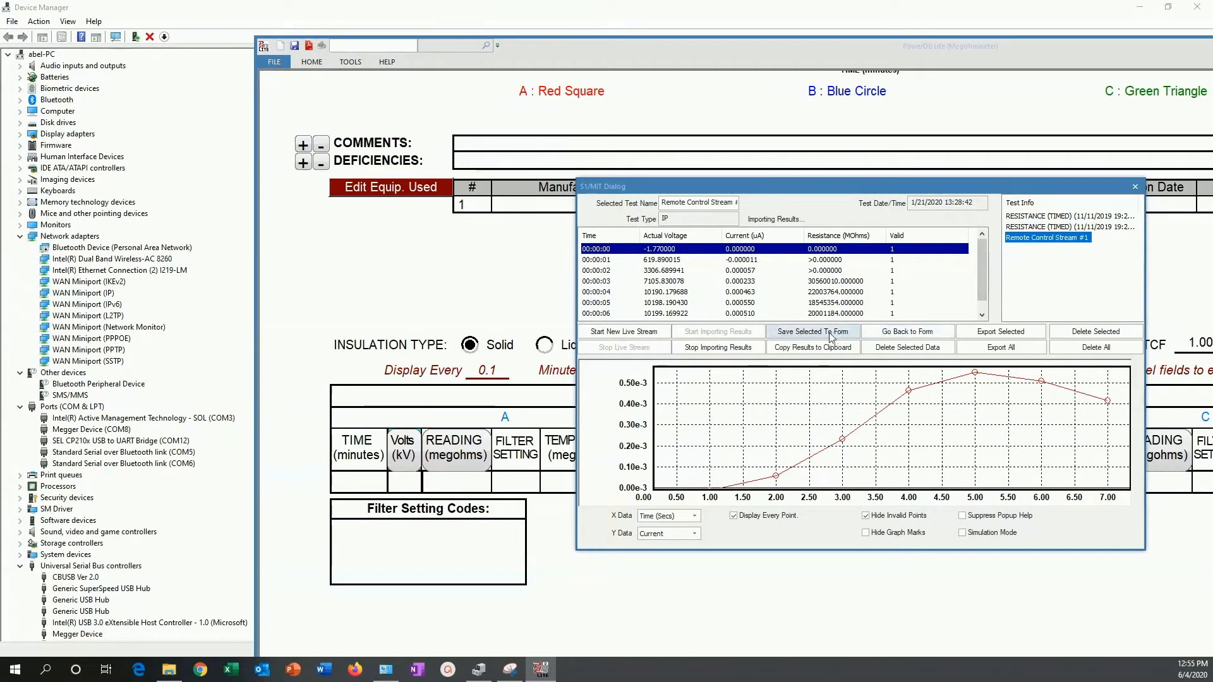
click(812, 331)
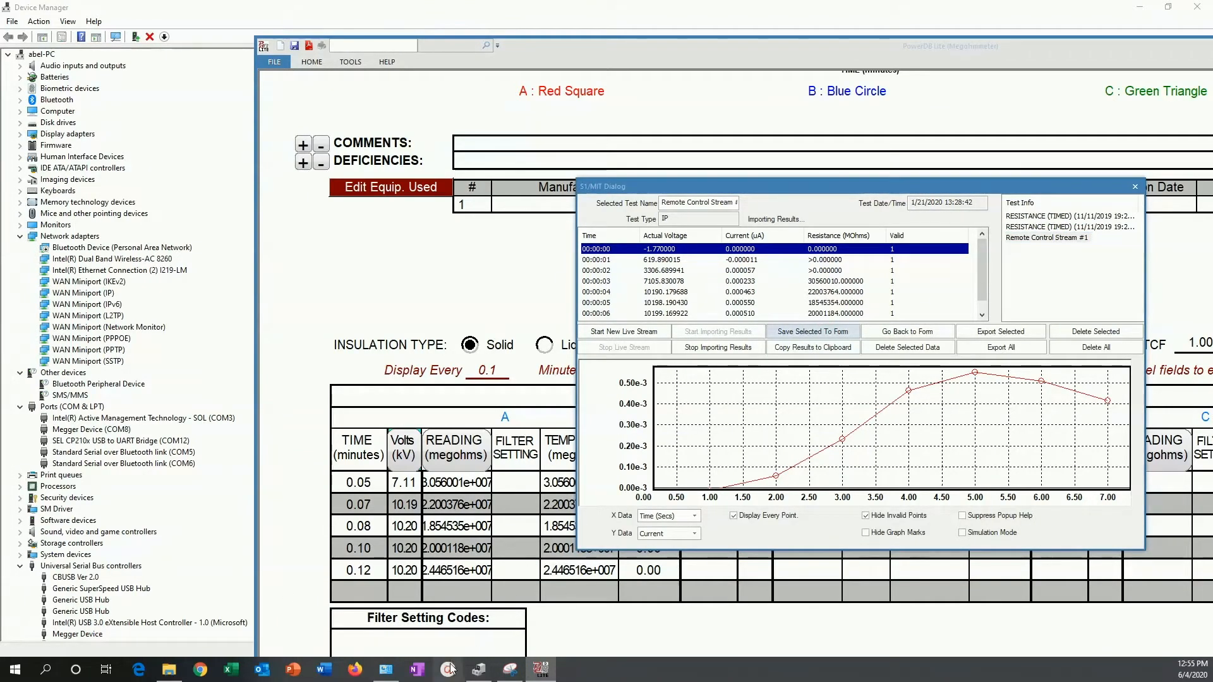
Step: Search the Megger site for S1 and scroll the list of matching insulation testers
click(199, 669)
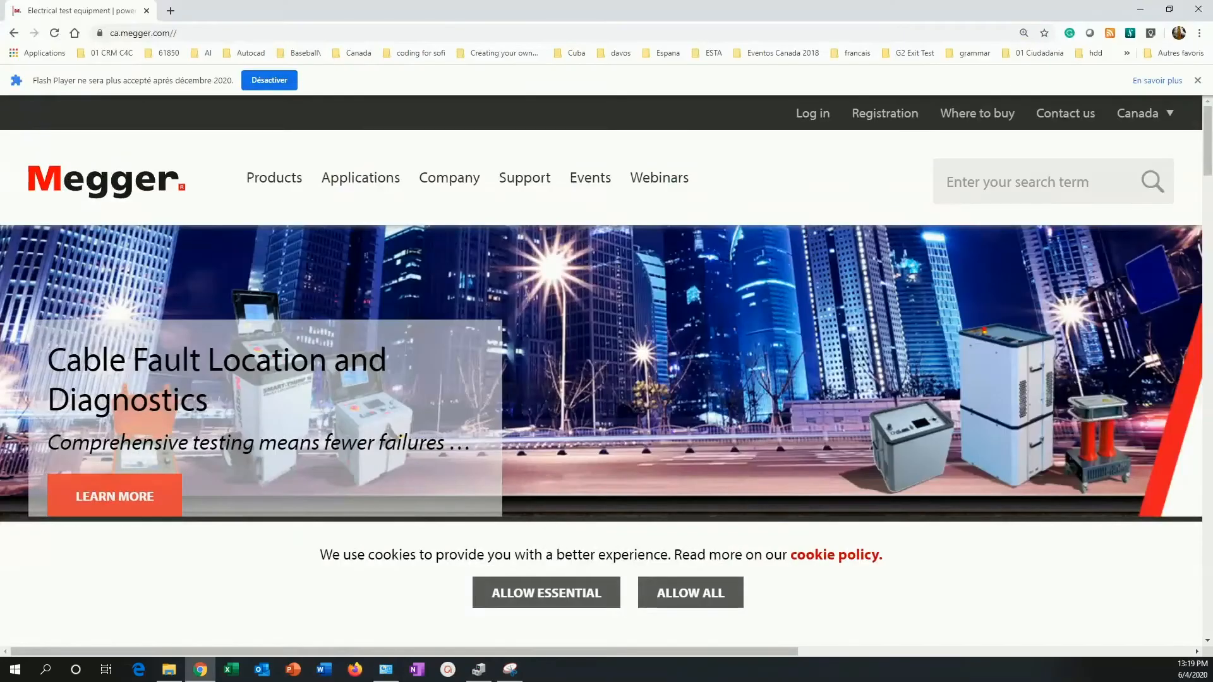
mouse_move(887, 204)
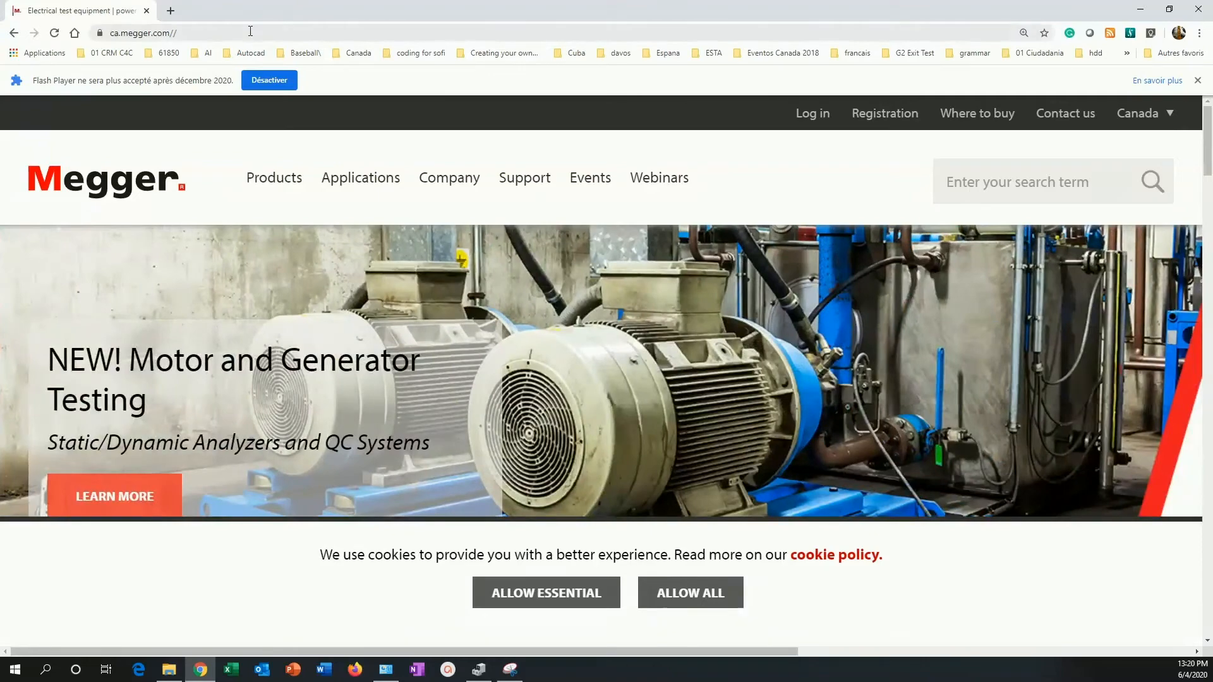
click(1045, 181)
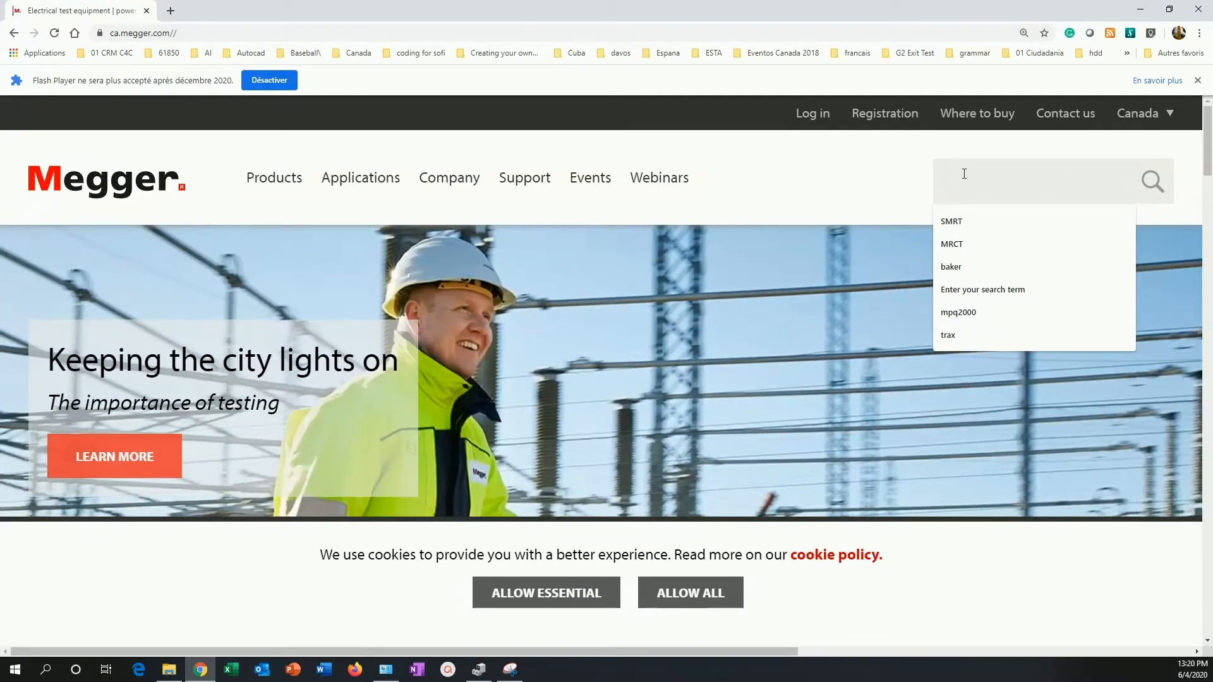
text(S)
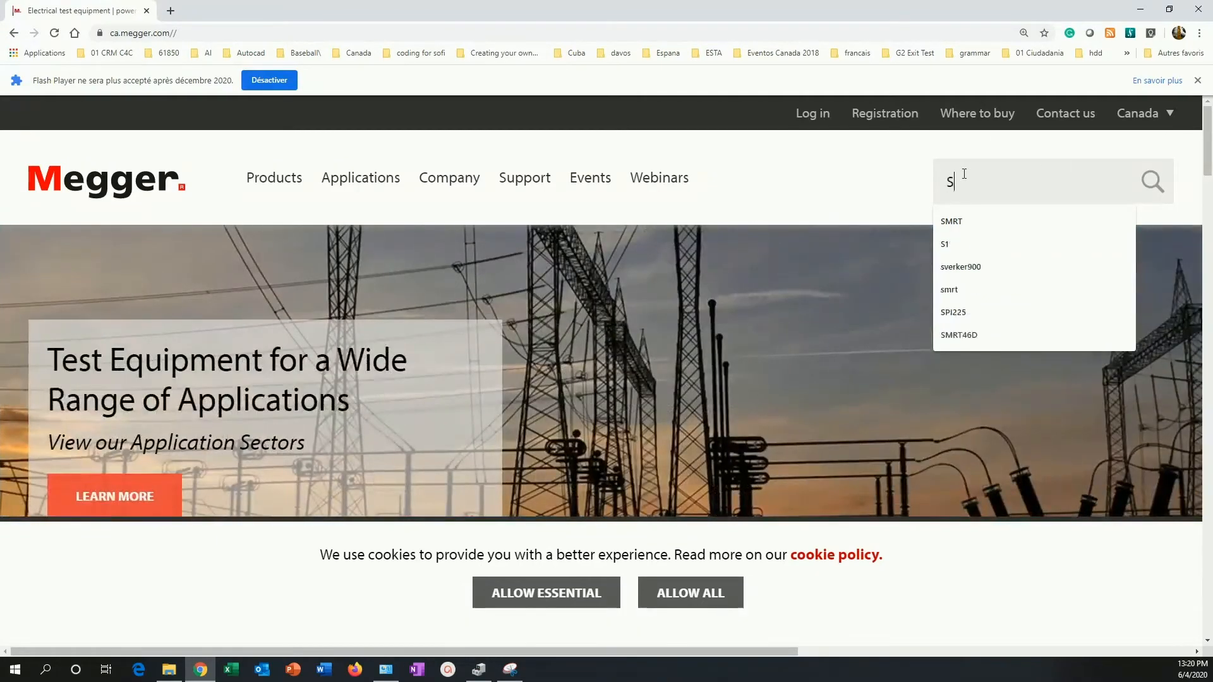
click(945, 243)
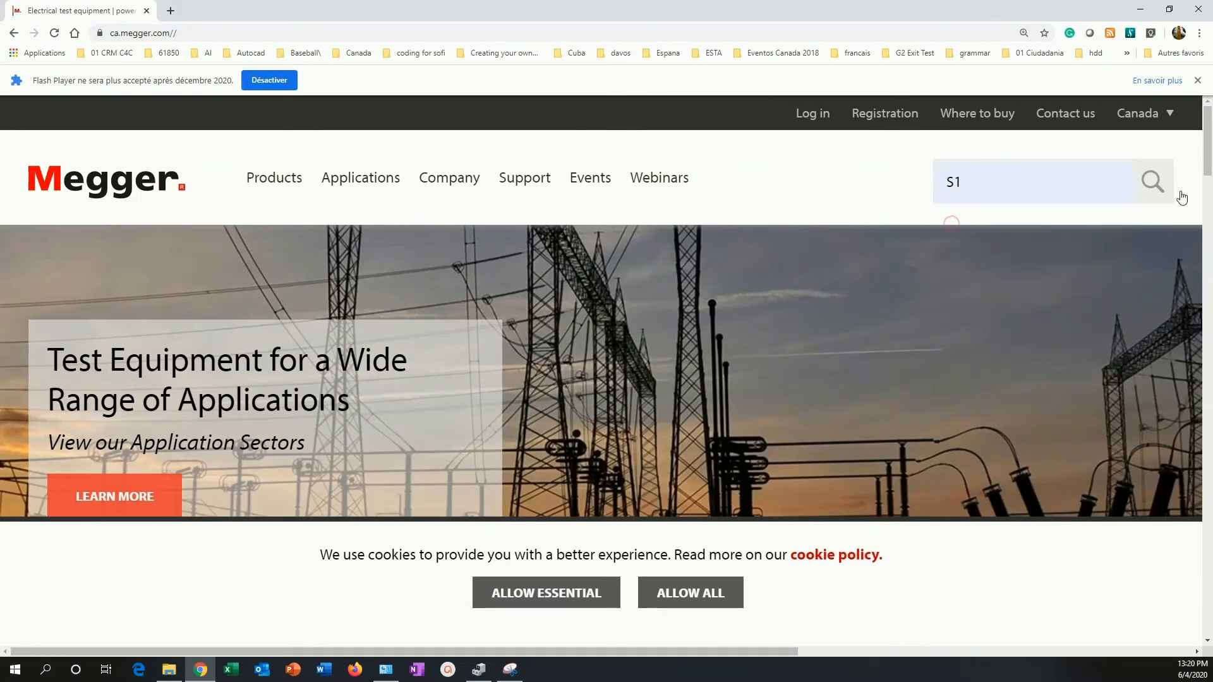
click(1152, 182)
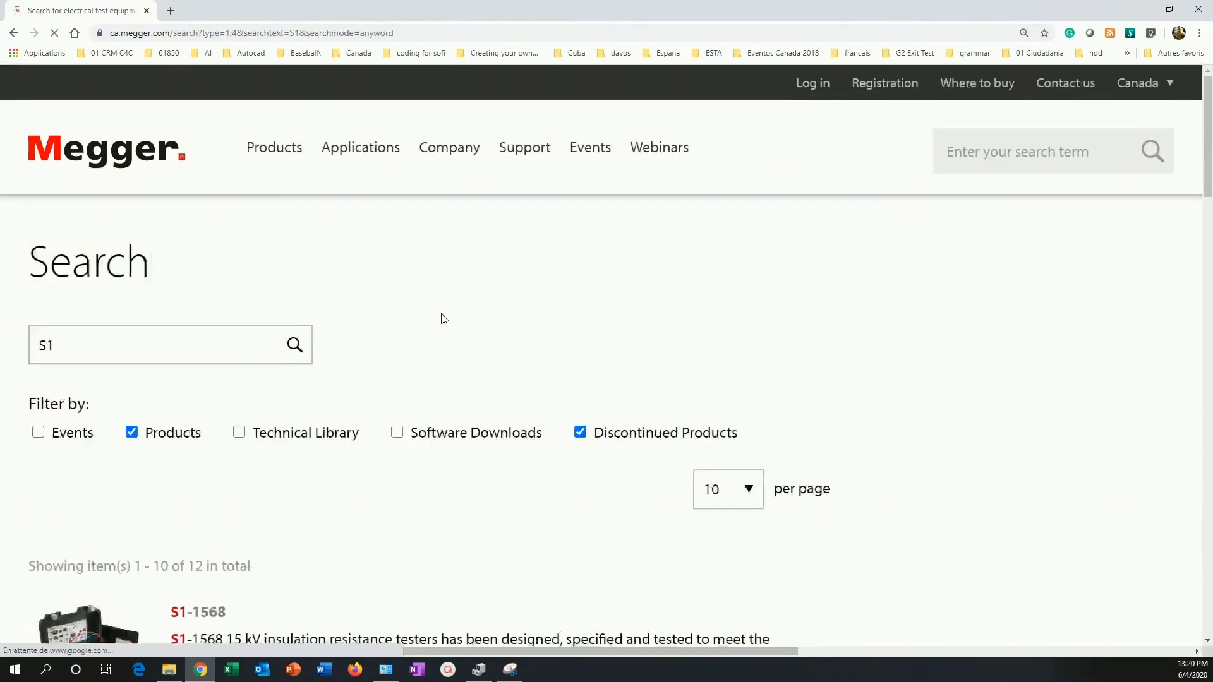
scroll(down, 3)
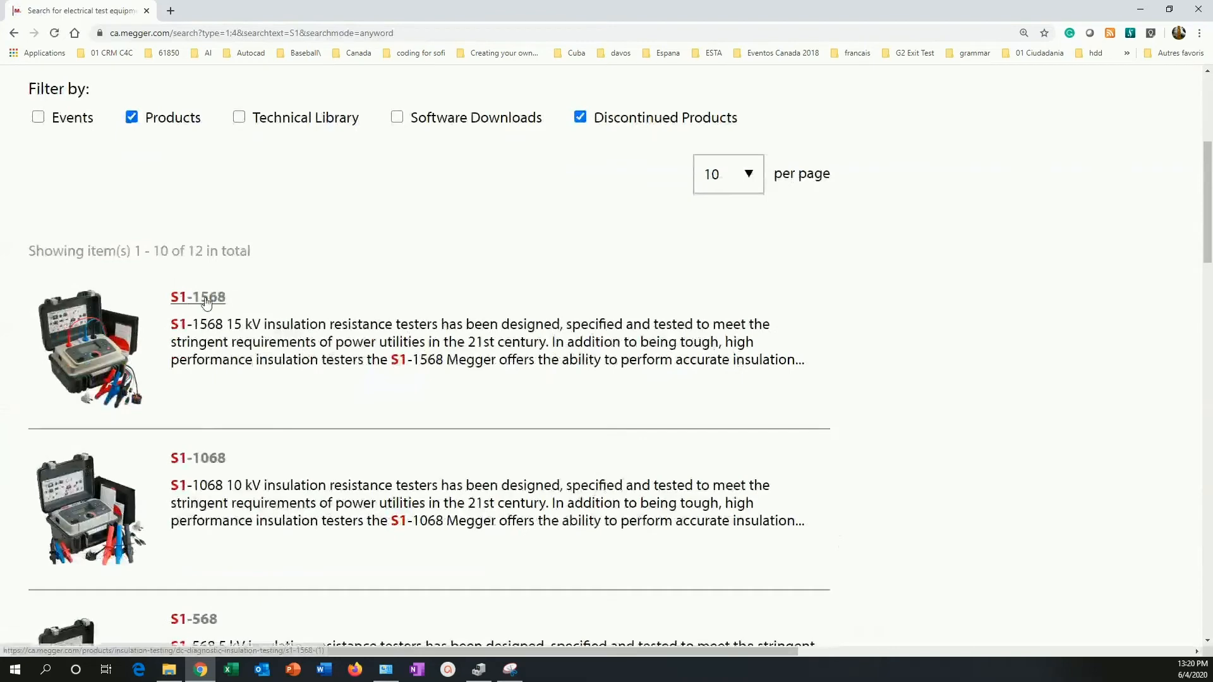
Step: From the S1-1568 product page's SOFTWARE tab, request the Megger device USB drivers download
click(198, 297)
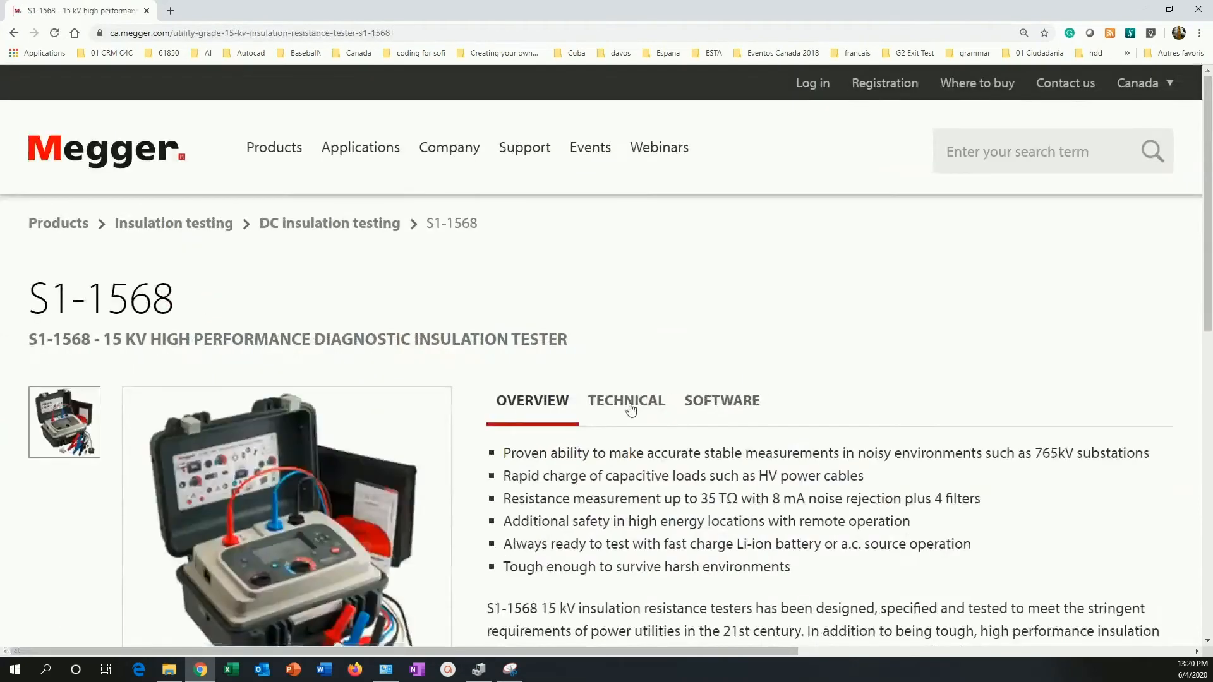
click(720, 400)
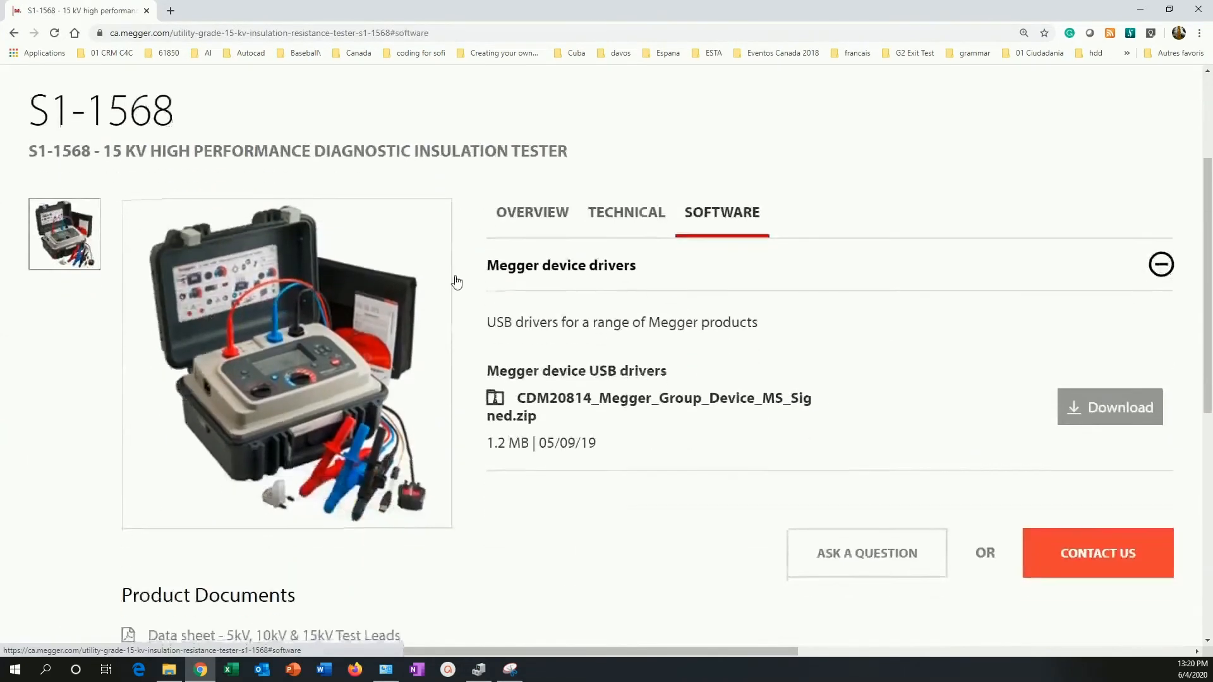
click(1109, 407)
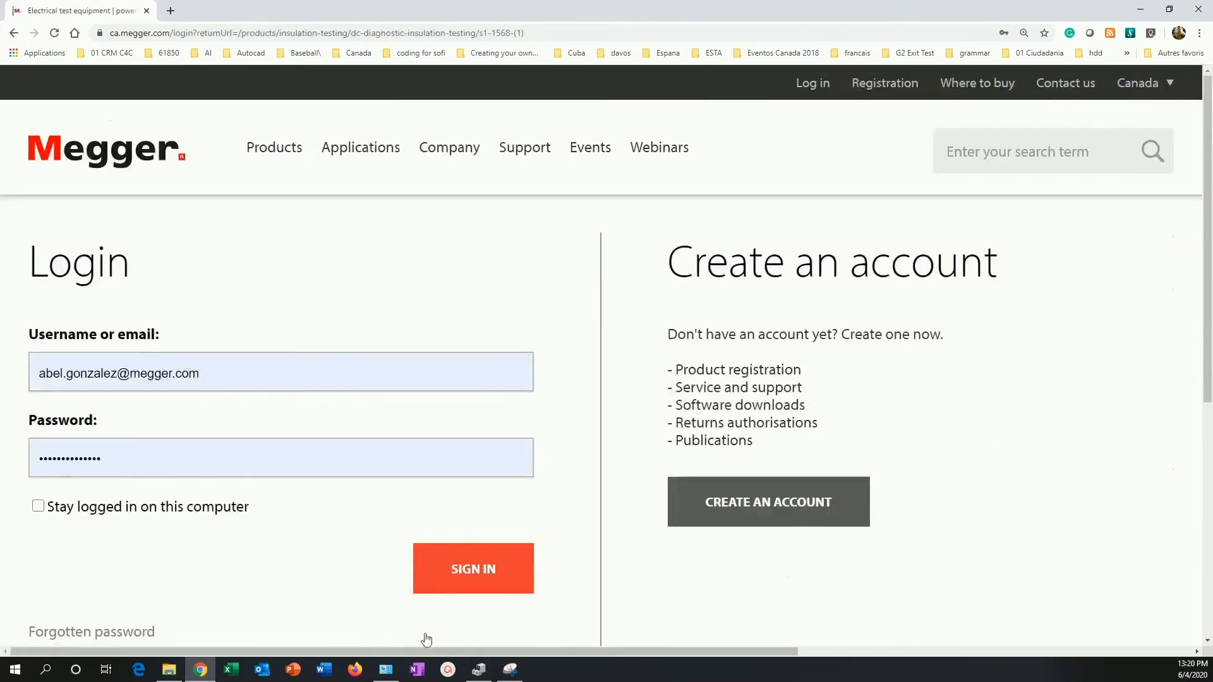
Step: Sign in to the Megger account and download the CDM20814 USB drivers zip
click(472, 569)
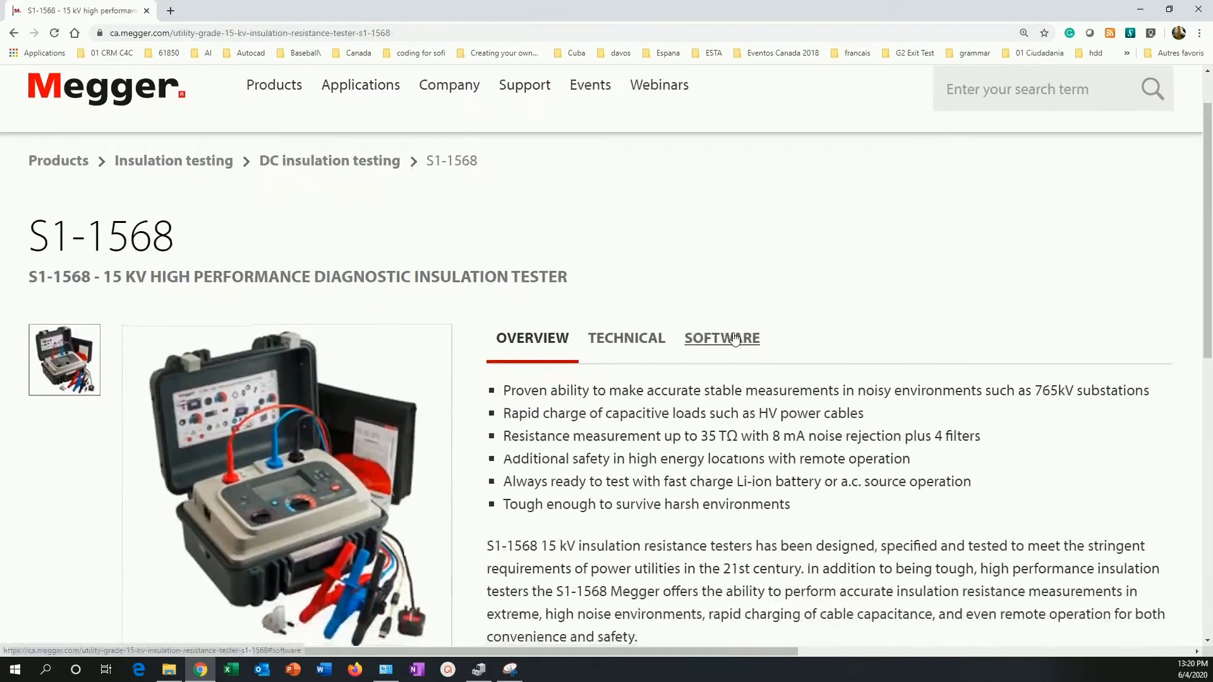
click(722, 339)
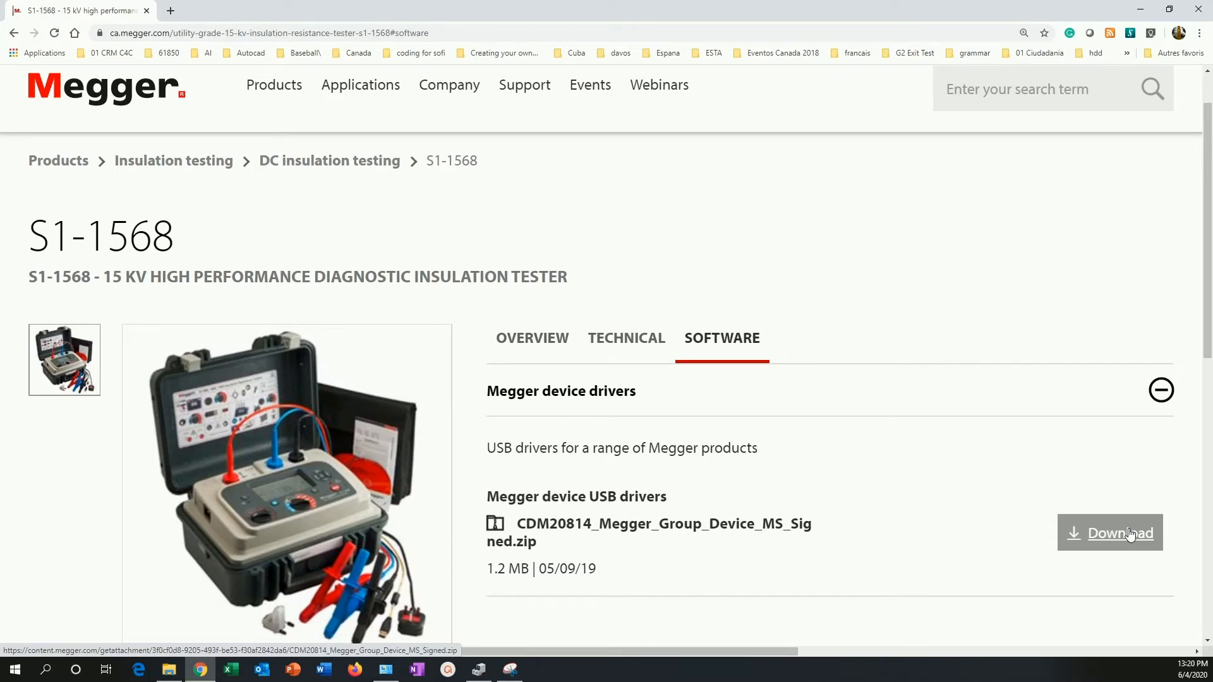
click(1109, 533)
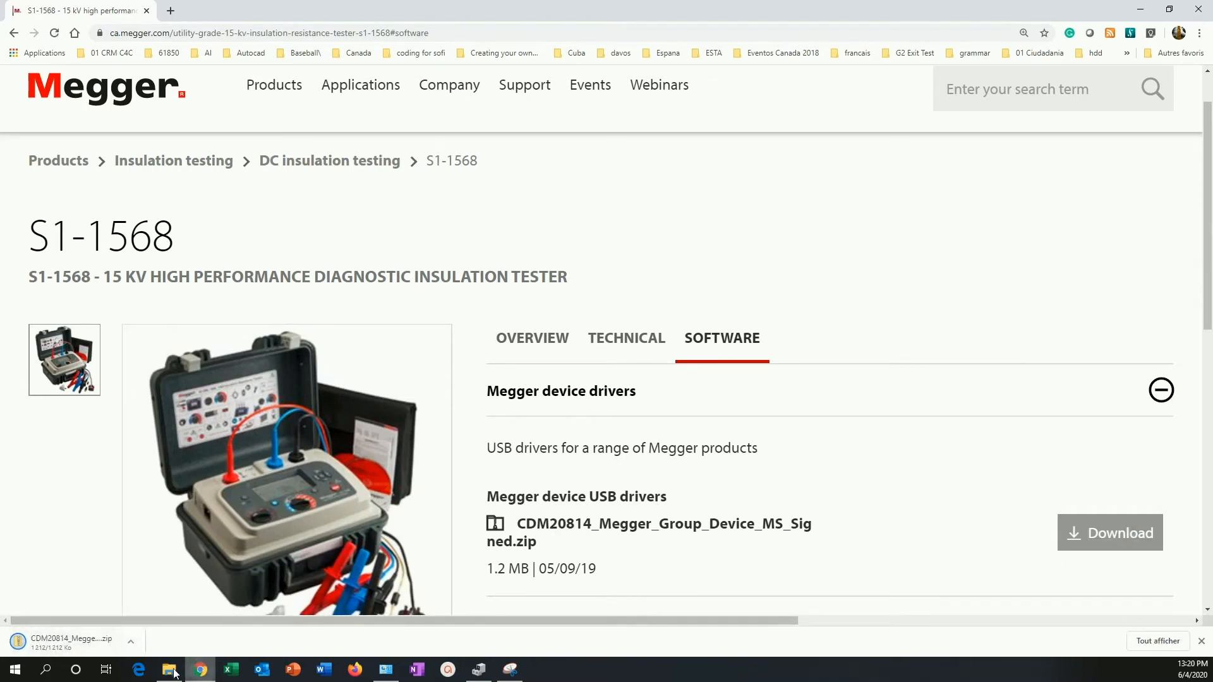
Step: Extract the CDM20814 driver zip with 7-Zip in Downloads and select the driver000 folder's full path
click(168, 669)
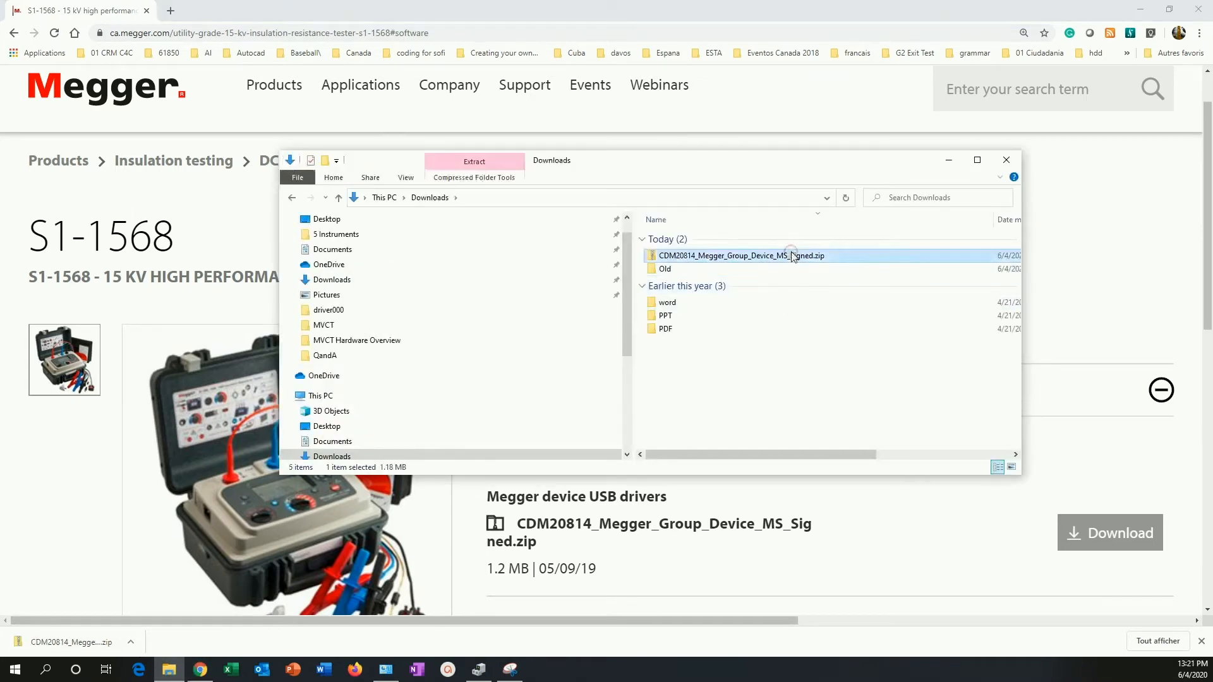
right_click(739, 255)
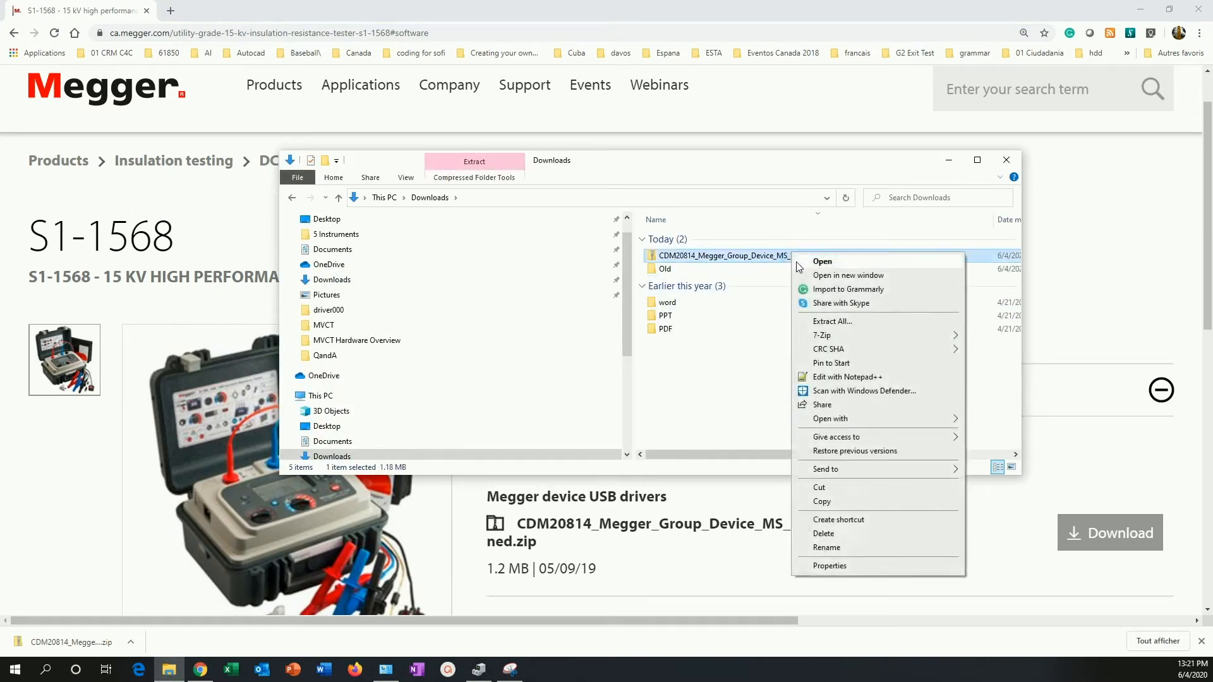
mouse_move(823, 335)
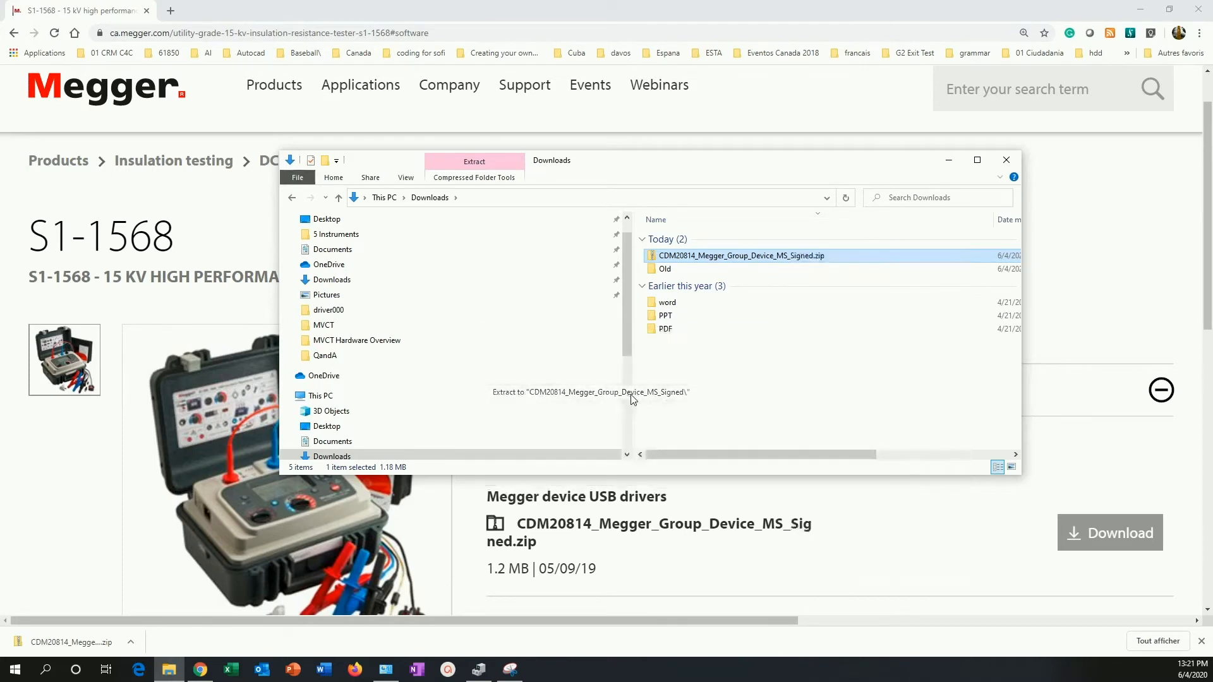
click(474, 164)
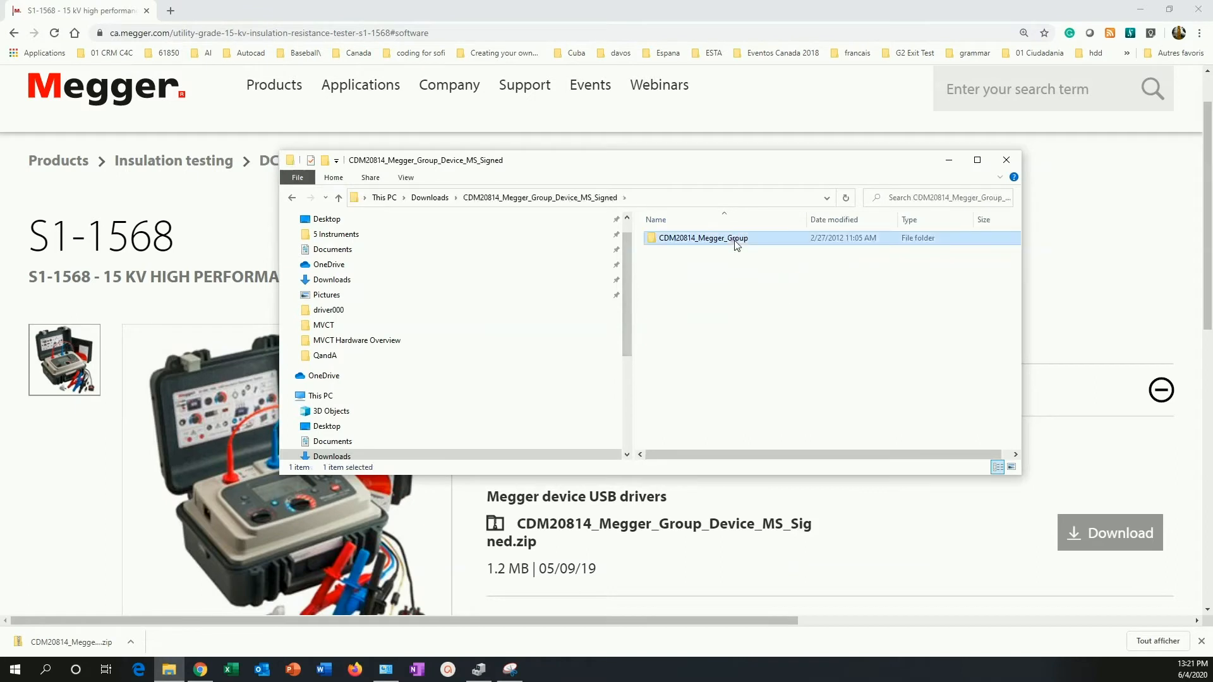
double_click(701, 238)
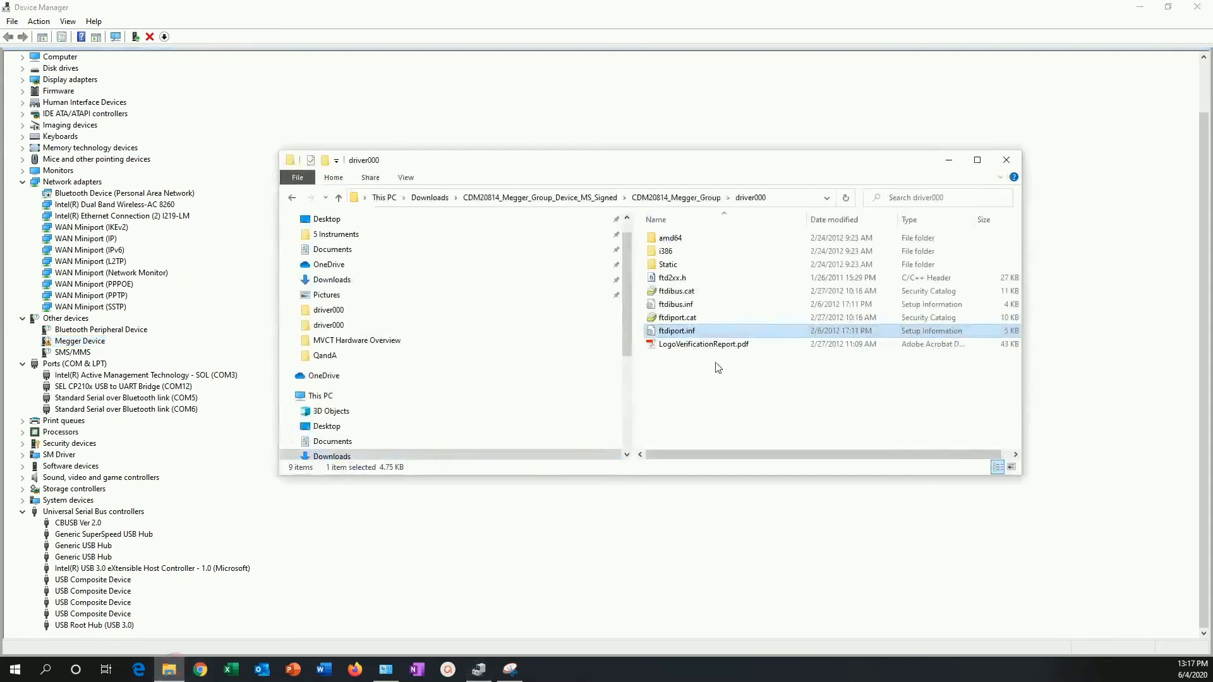
click(542, 198)
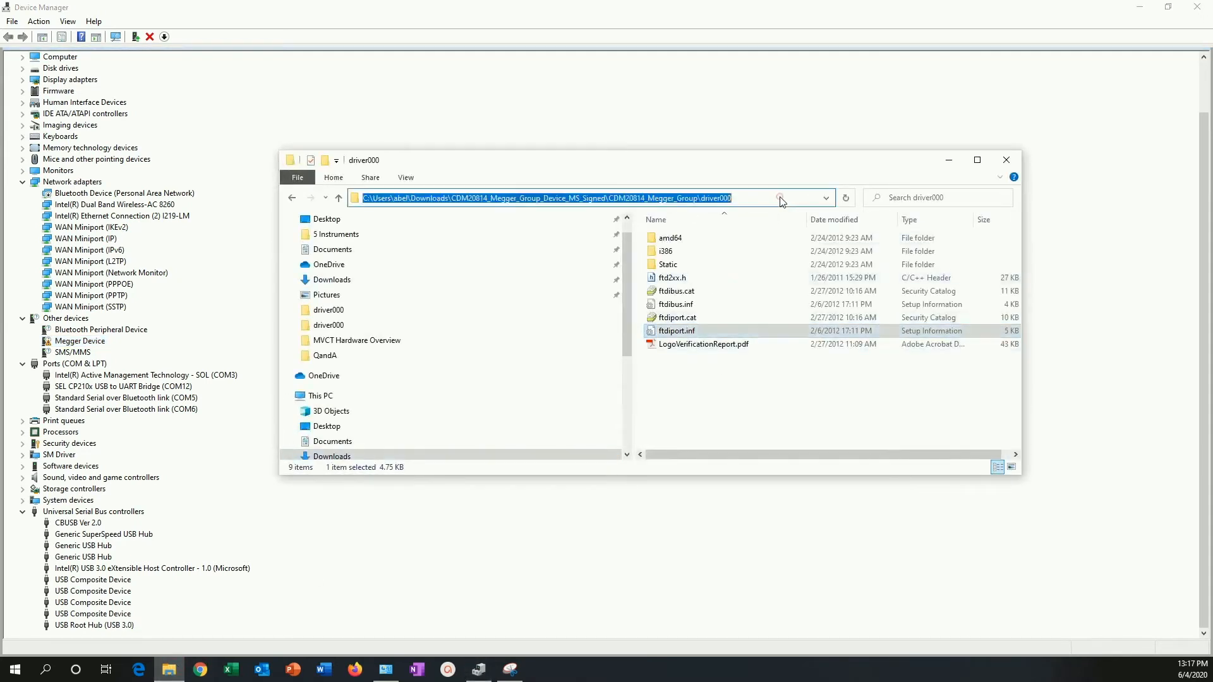
Step: Start updating the Megger Device driver, choosing to browse this computer for it
click(1006, 160)
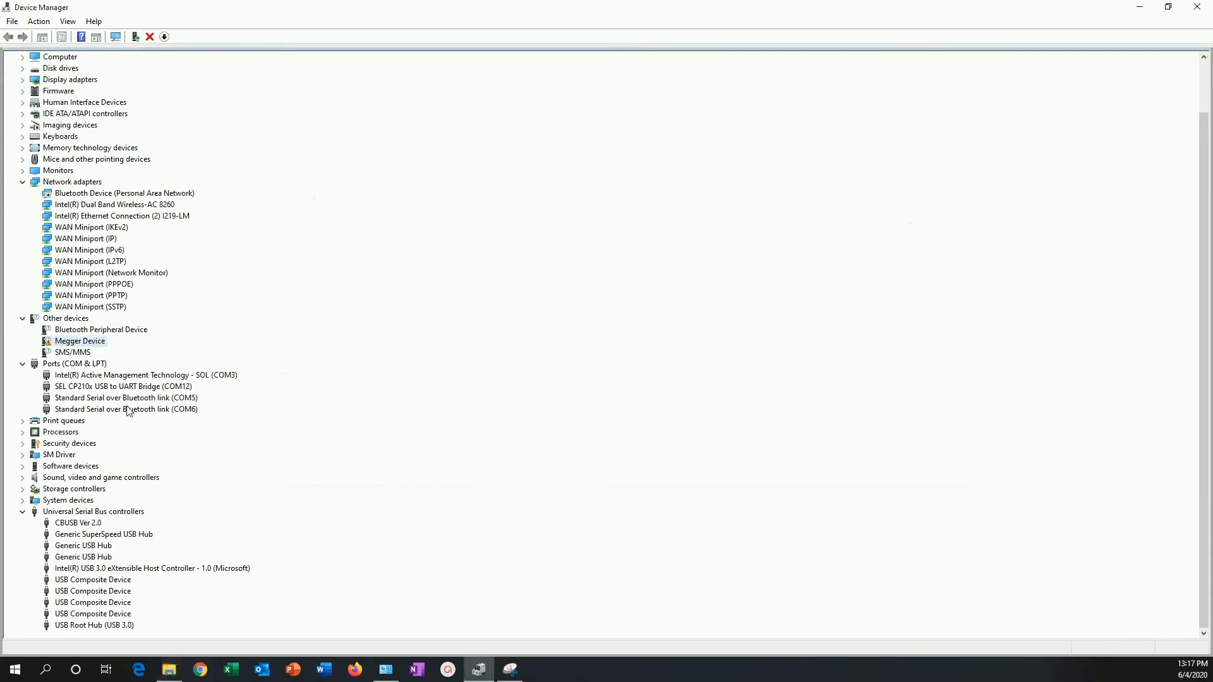
right_click(78, 341)
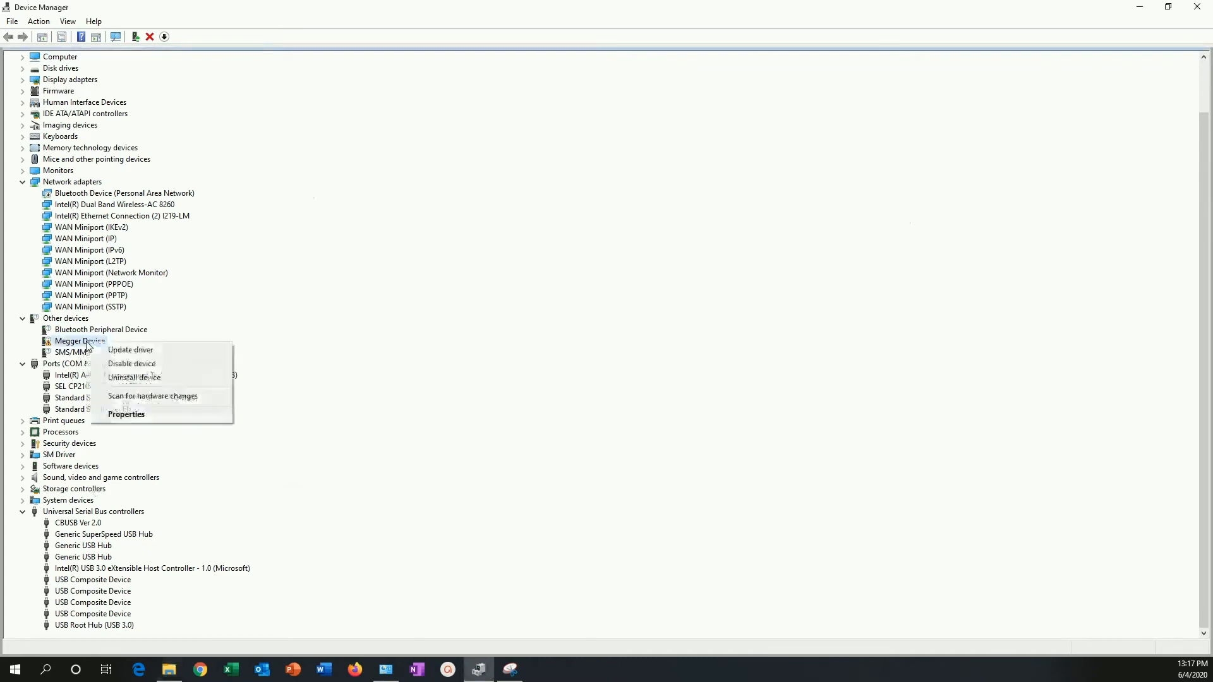
mouse_move(130, 350)
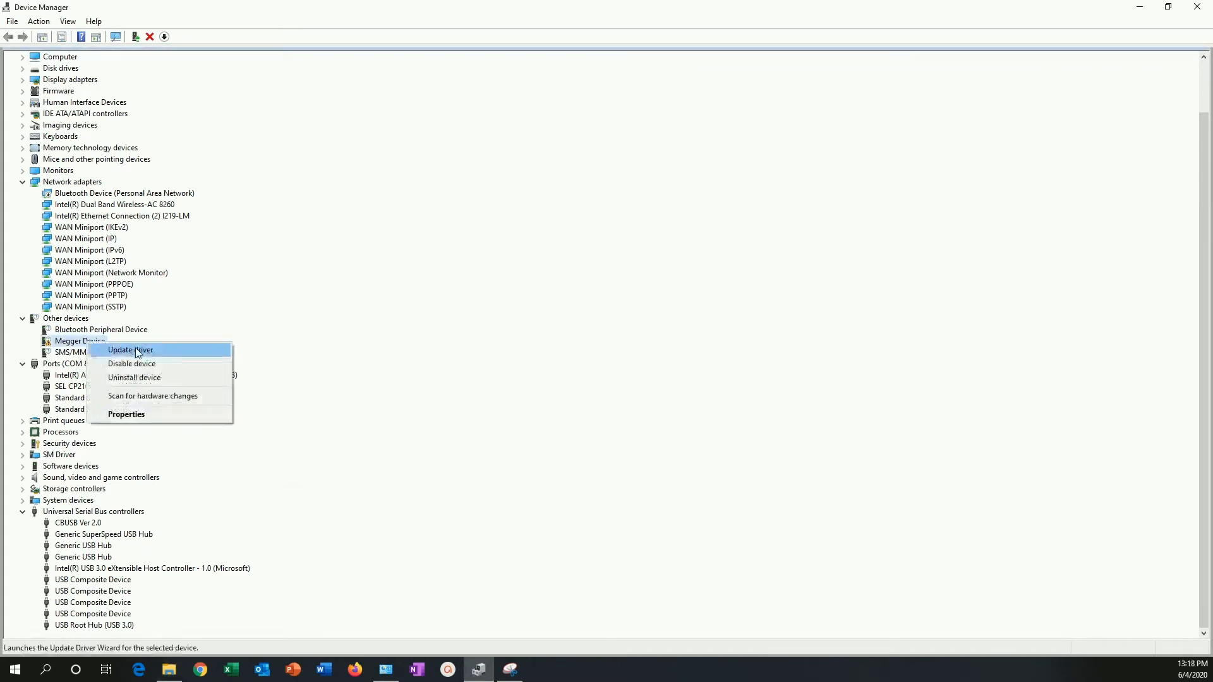
click(130, 350)
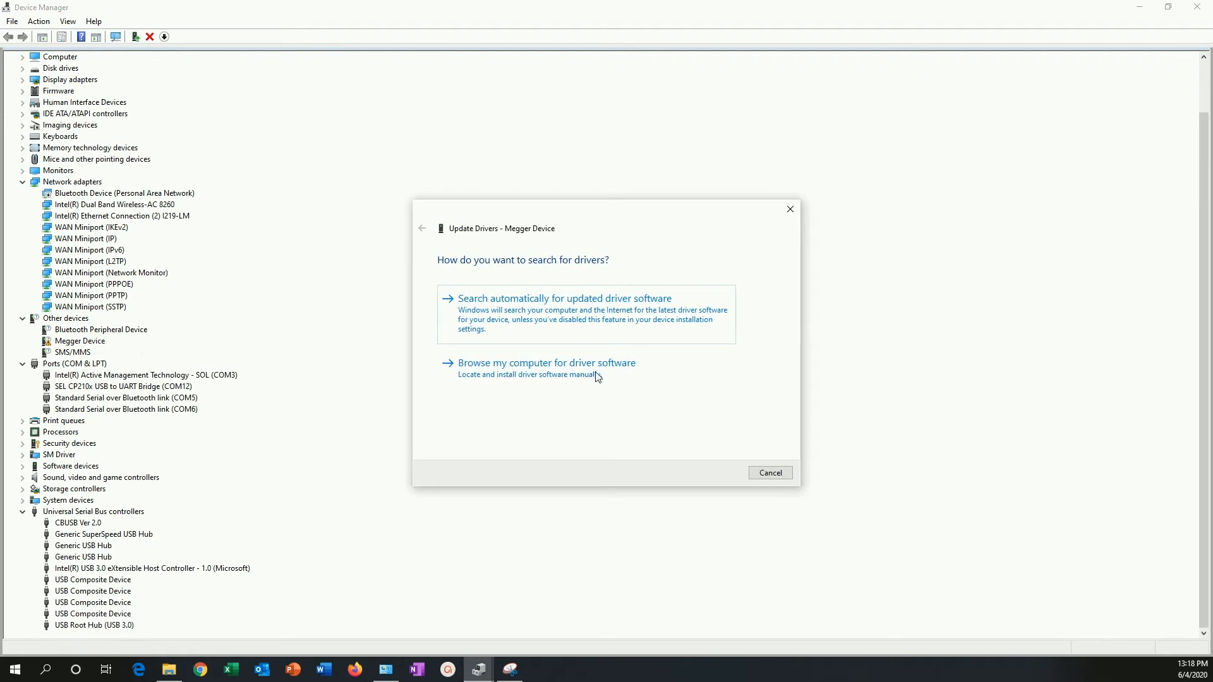
click(548, 363)
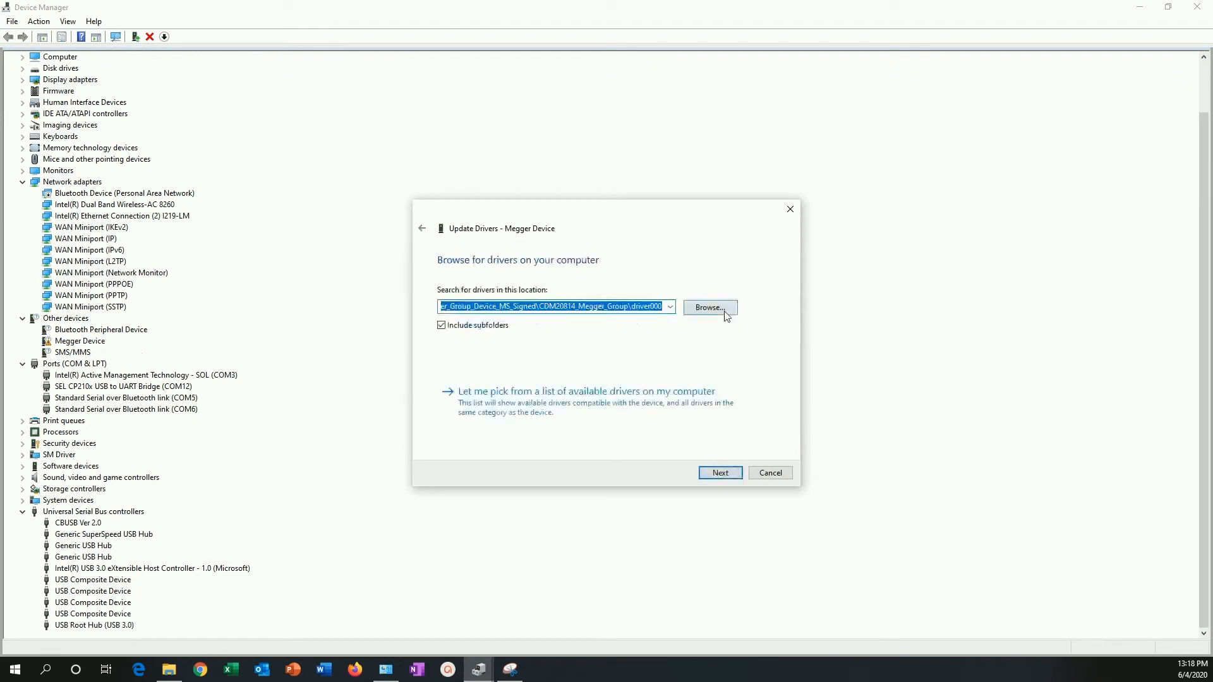
Step: Point the wizard at the driver000 folder and install the Megger Device driver from it
click(707, 307)
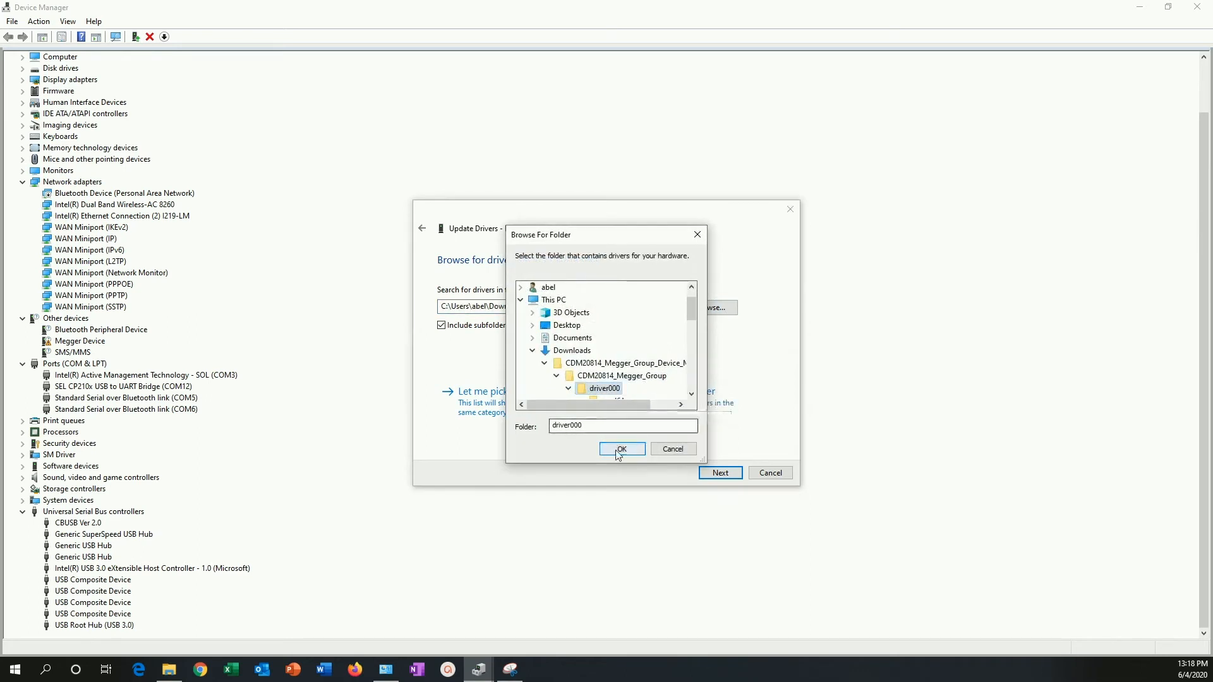
click(622, 450)
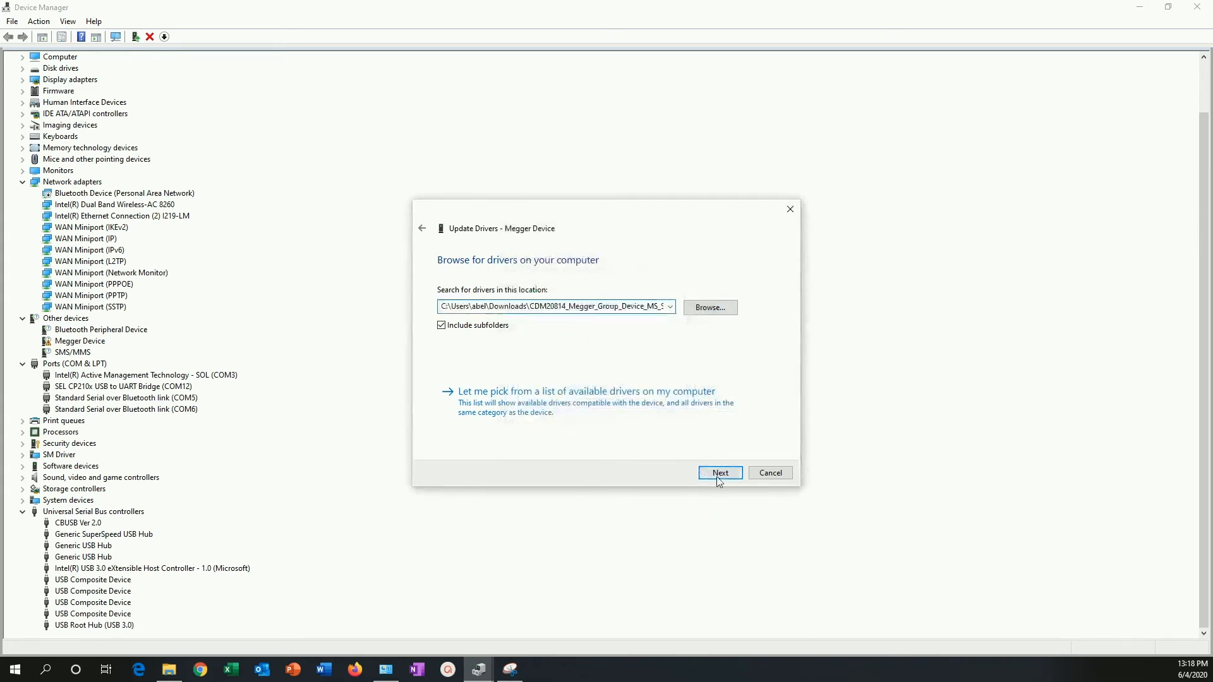
click(719, 473)
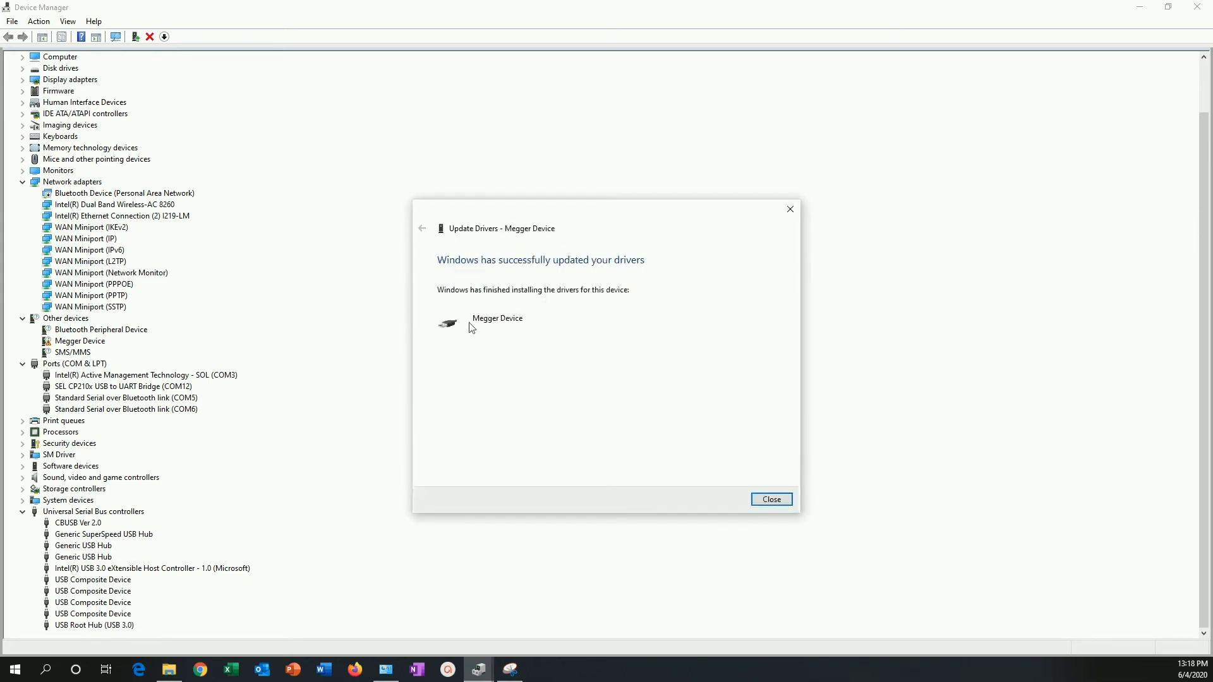
mouse_move(771, 499)
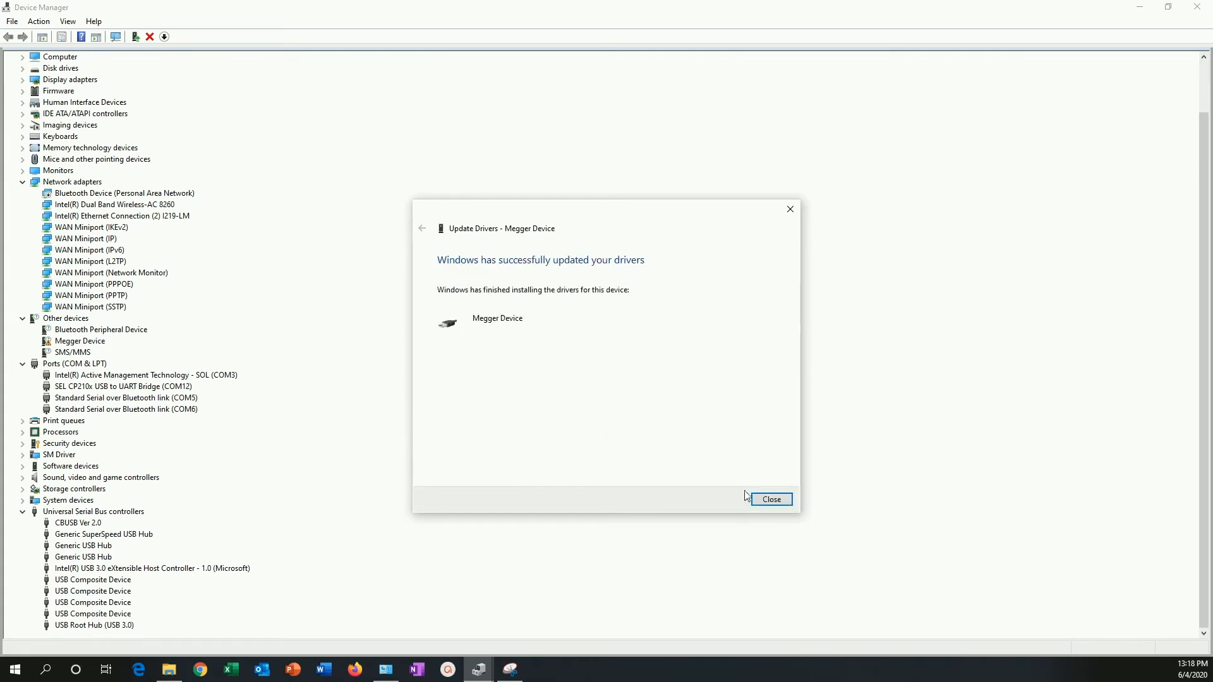
Step: Update the USB Serial Port's driver from driver000 so it becomes Megger Device (COM8), then close the wizard
click(770, 499)
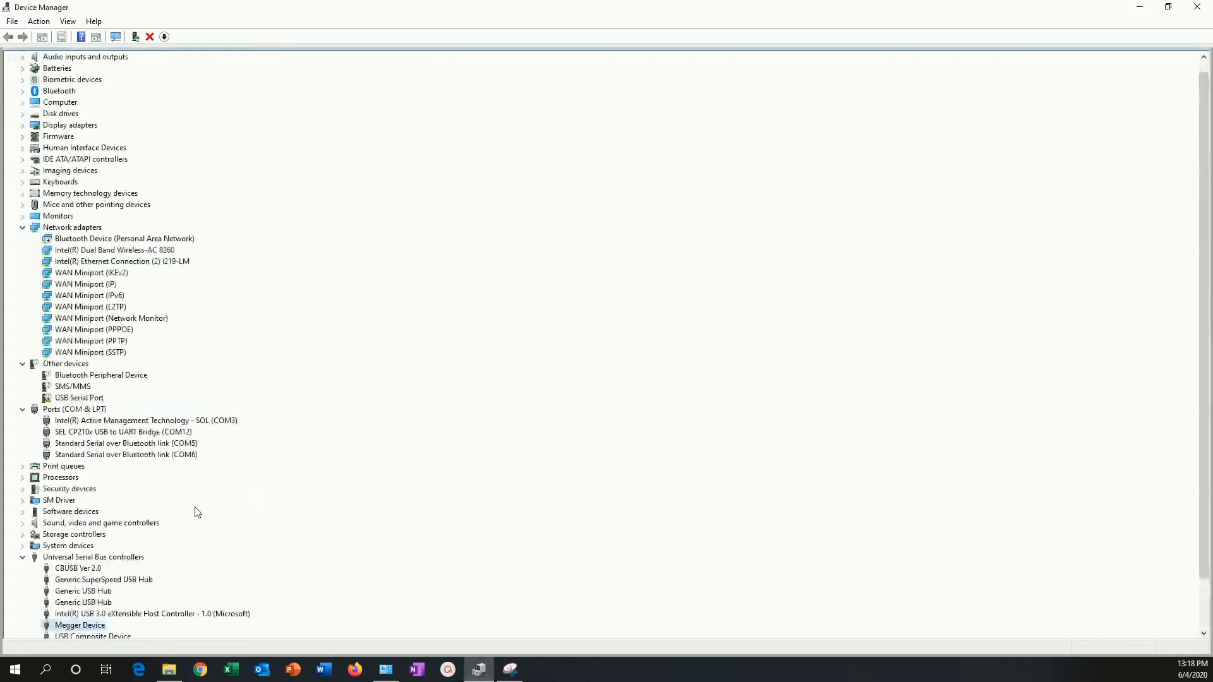
scroll(down, 3)
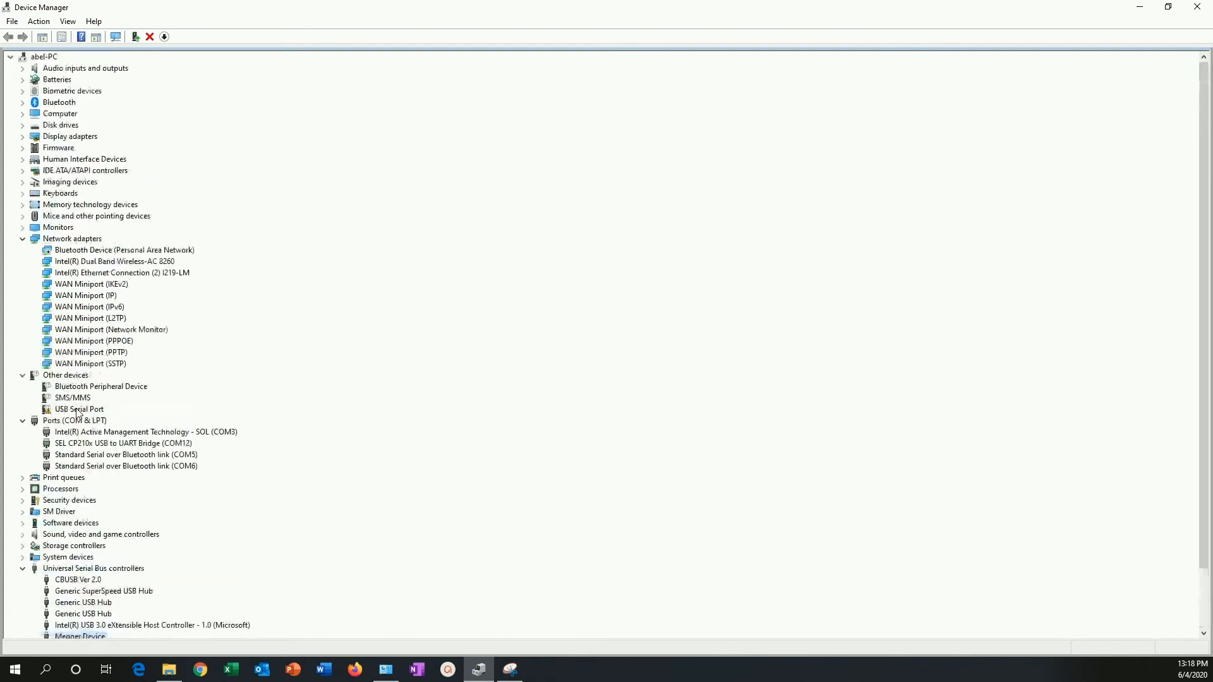
right_click(78, 410)
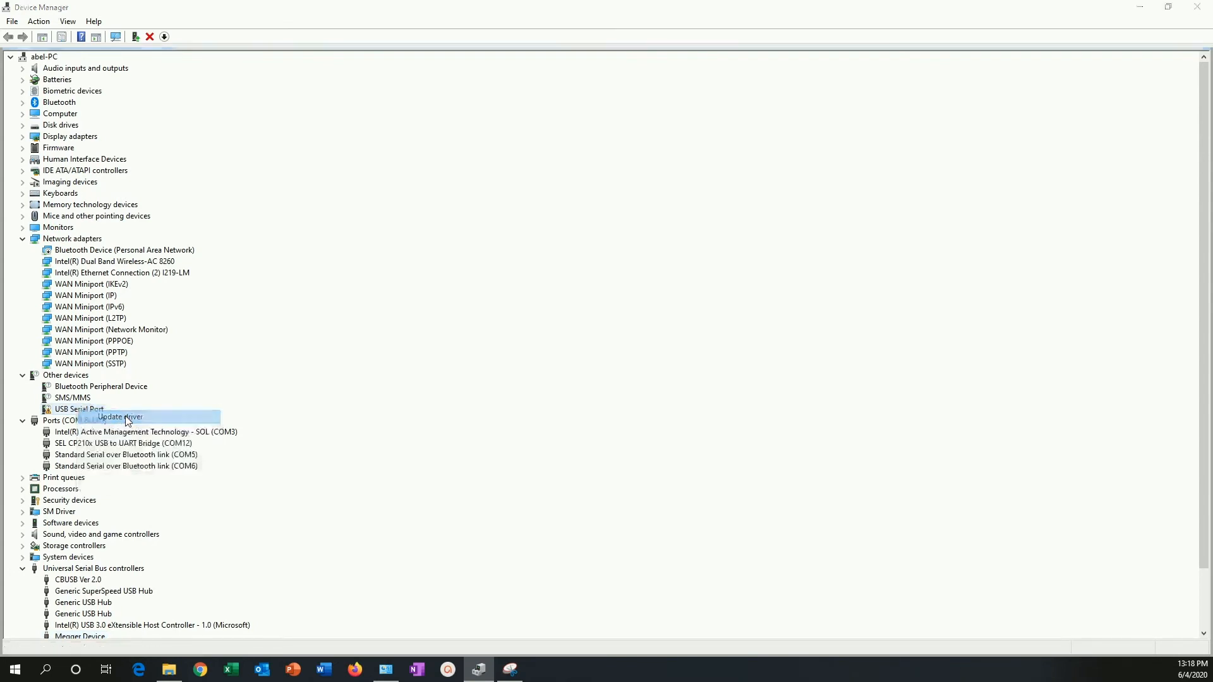
click(119, 417)
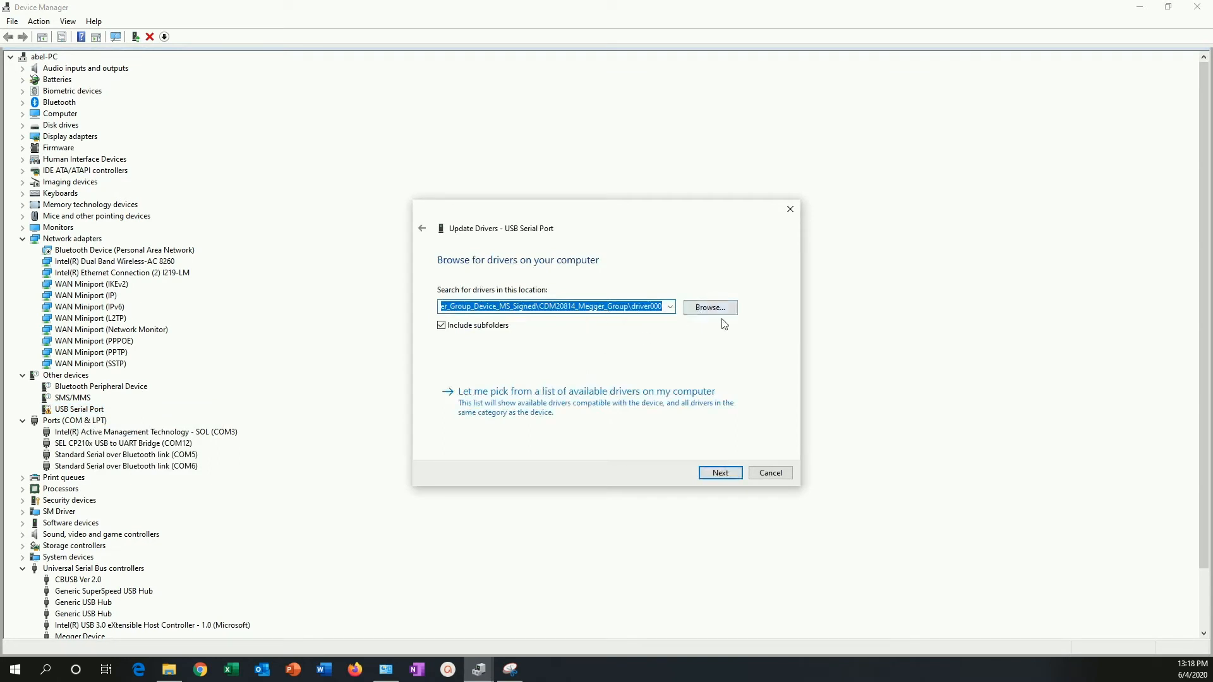
click(719, 473)
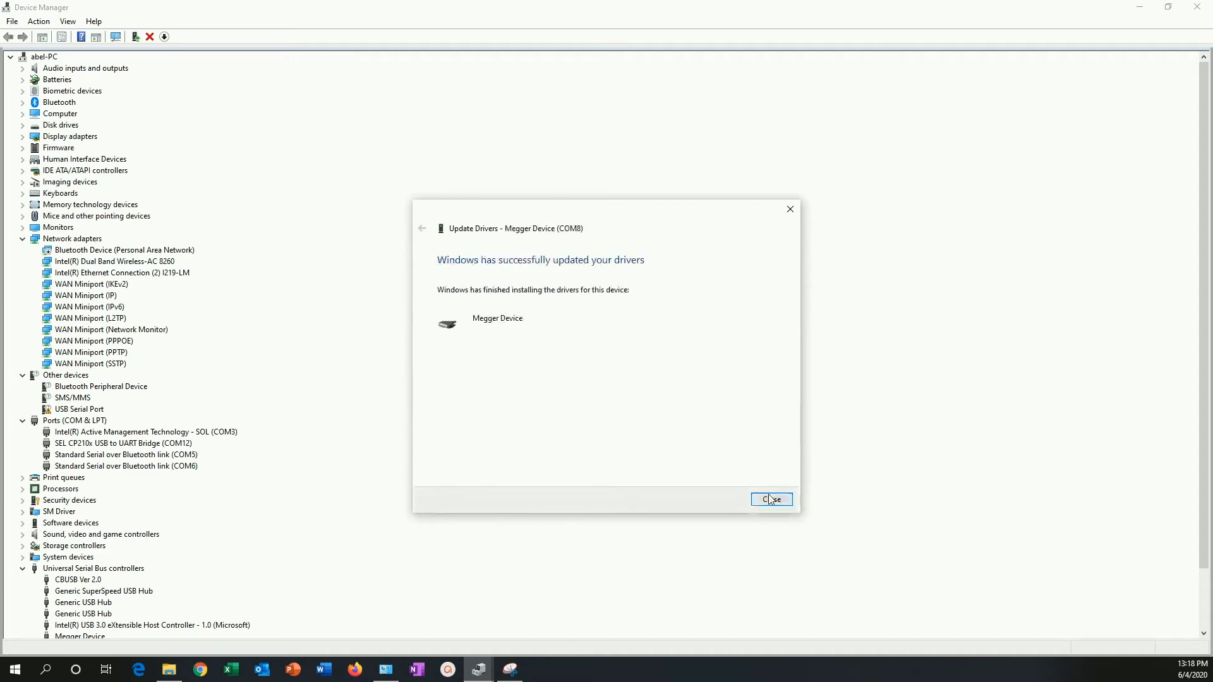
click(770, 499)
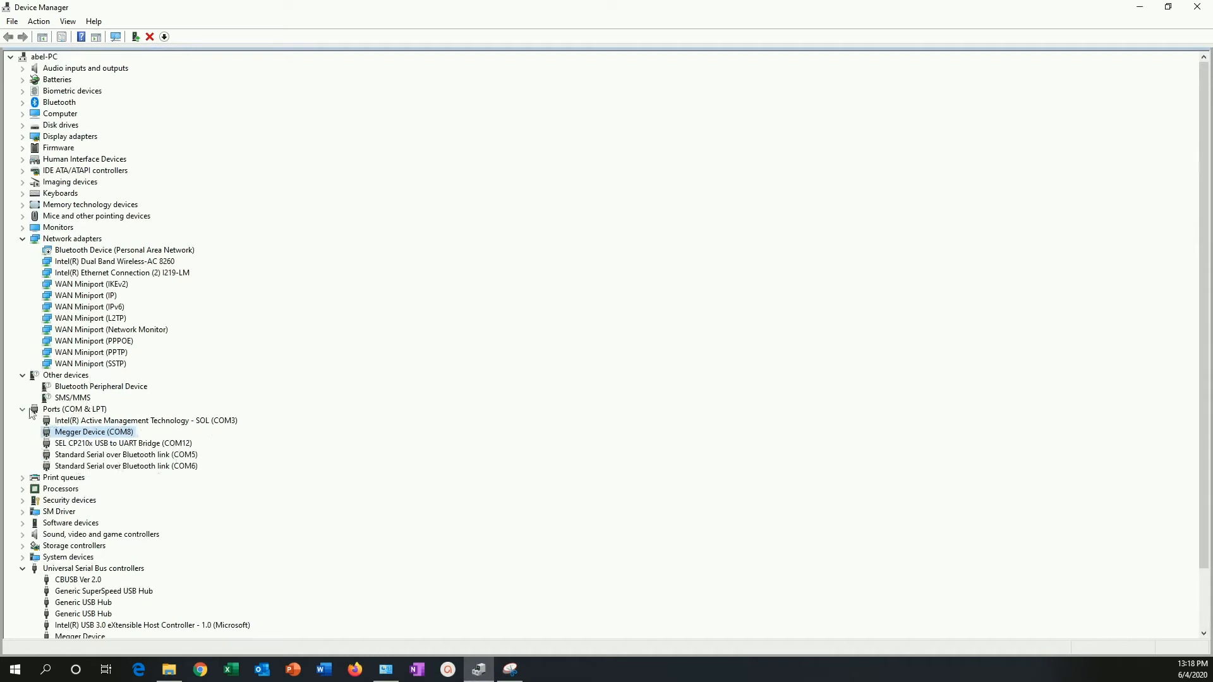
mouse_move(170, 473)
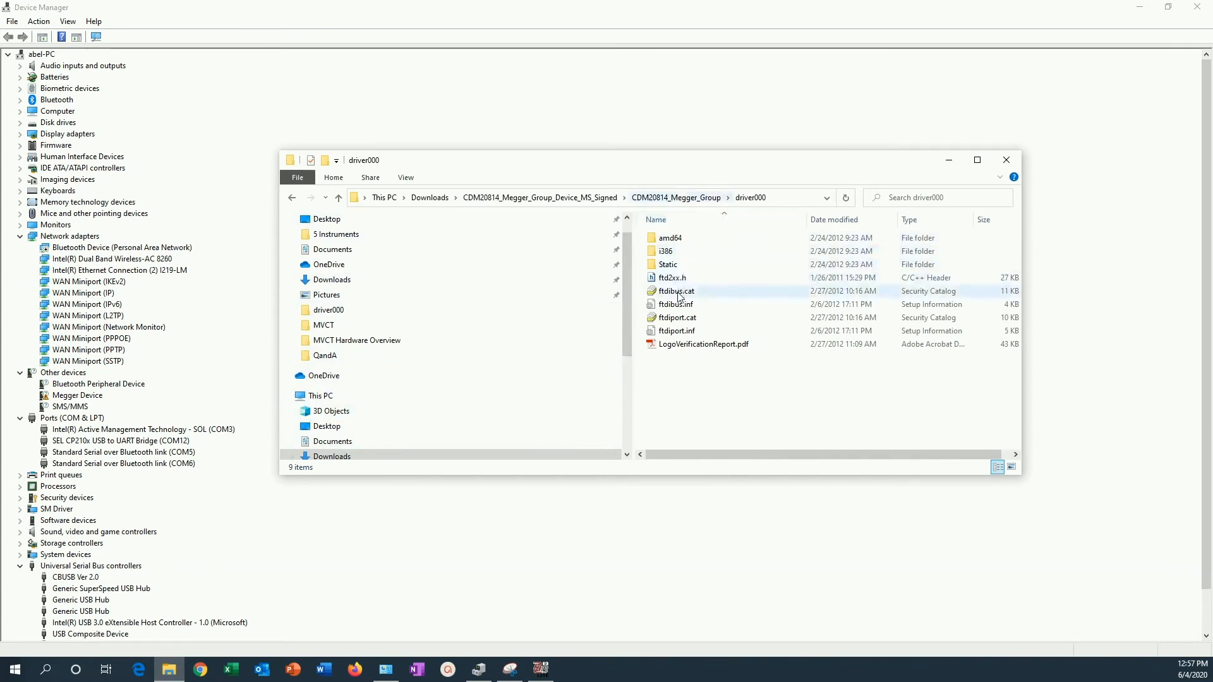
Step: Install ftdibus.inf from driver000, confirm success, and select Megger Device under USB controllers
right_click(675, 304)
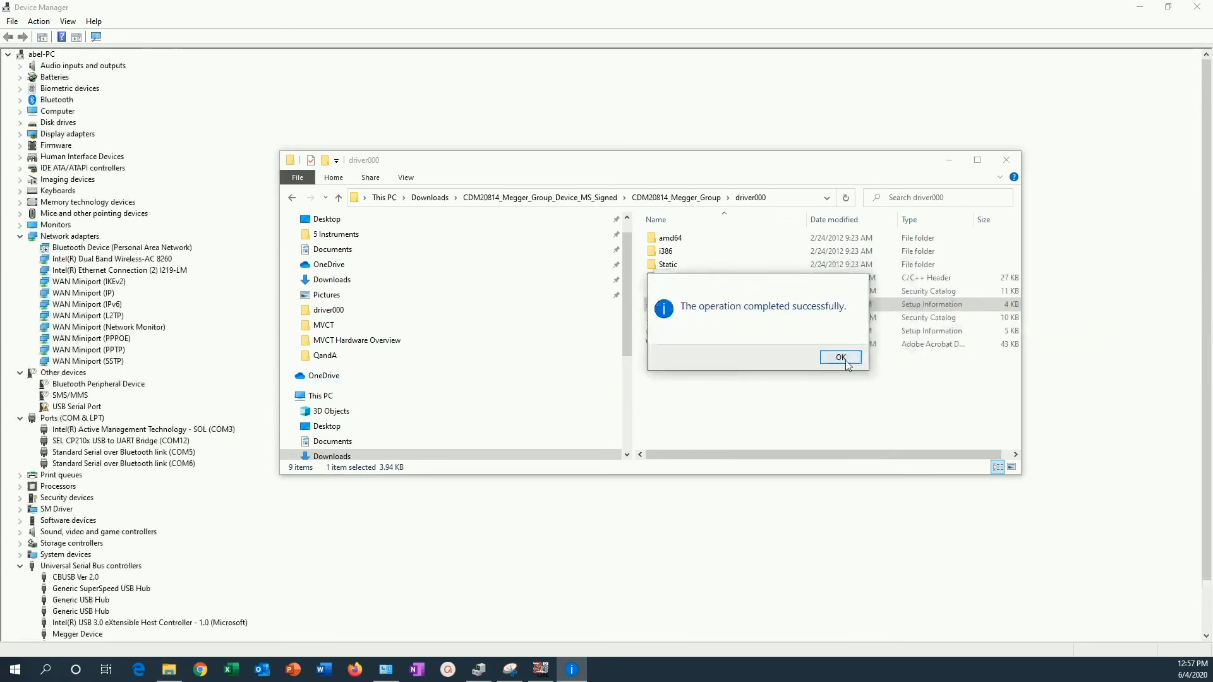
click(840, 358)
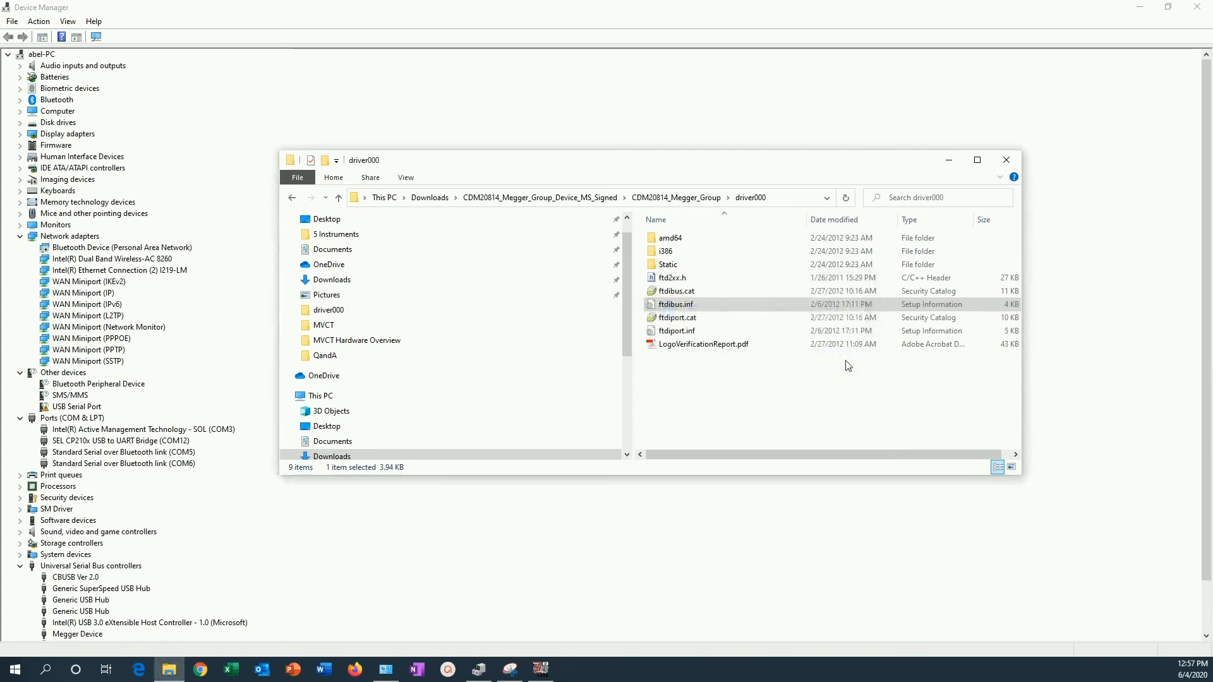
mouse_move(933, 170)
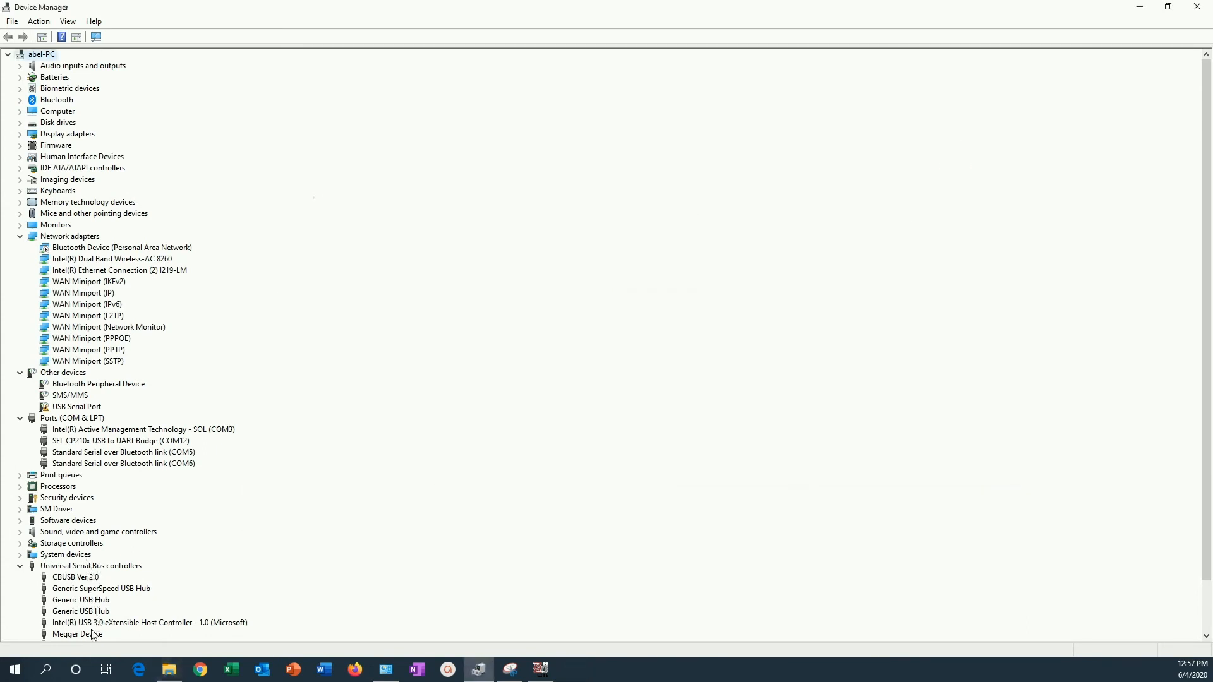
click(78, 633)
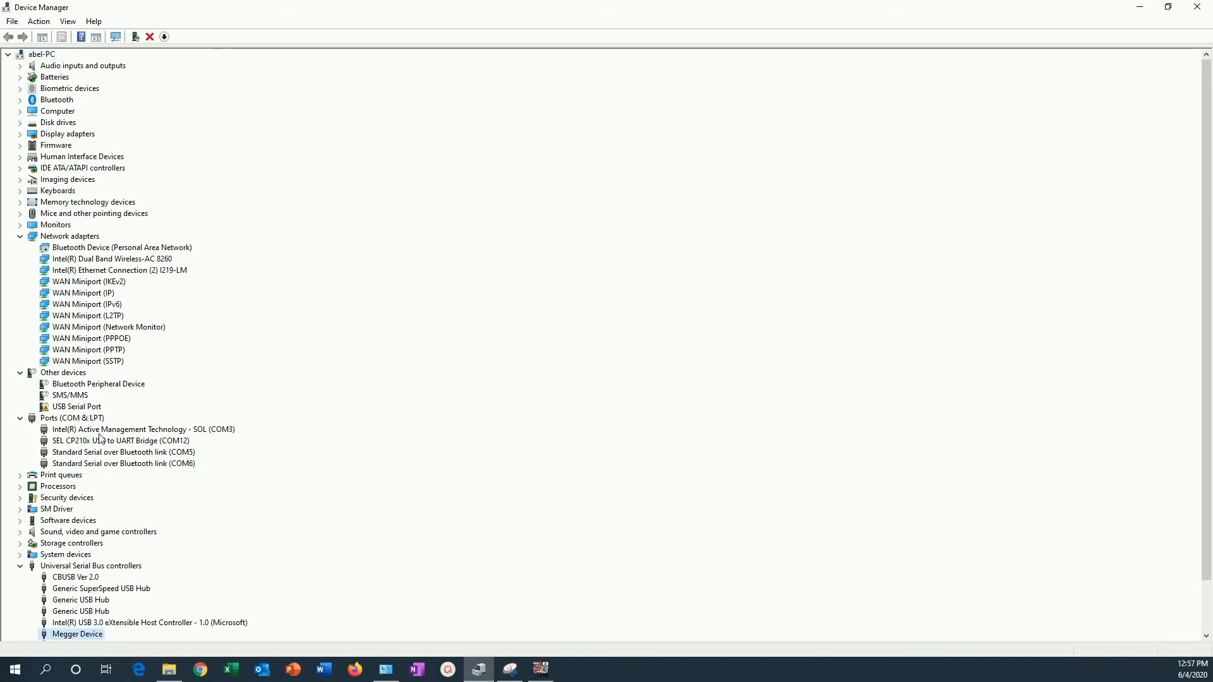
mouse_move(198, 470)
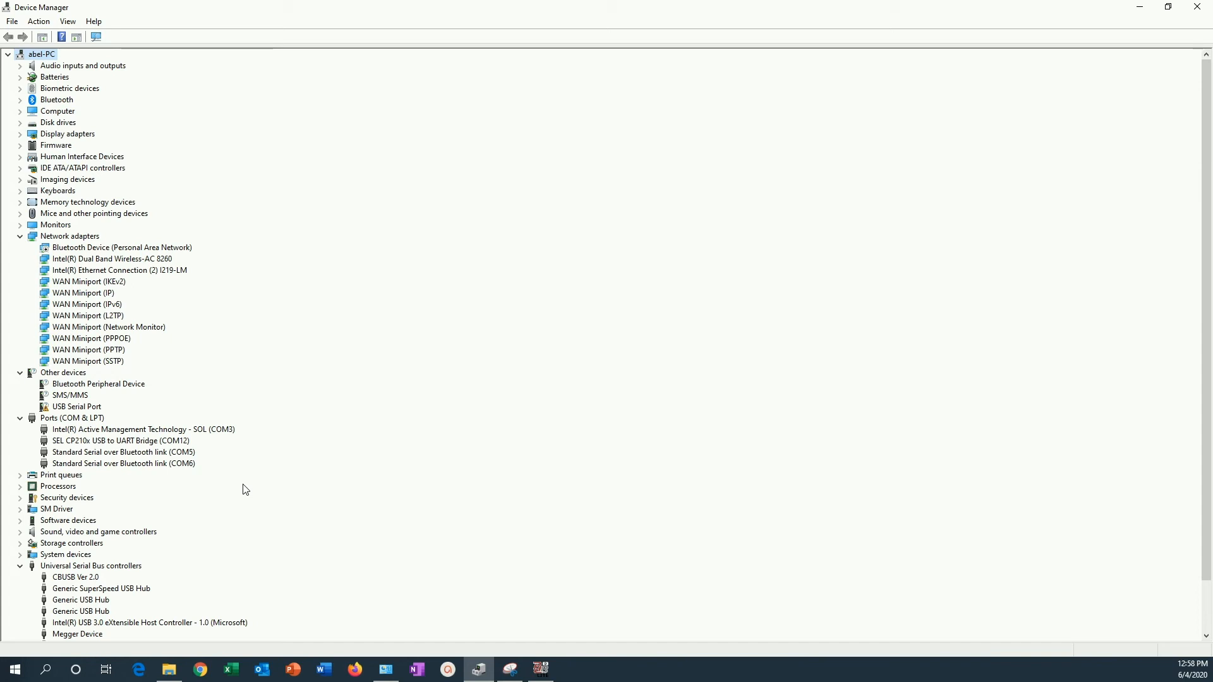
mouse_move(140, 470)
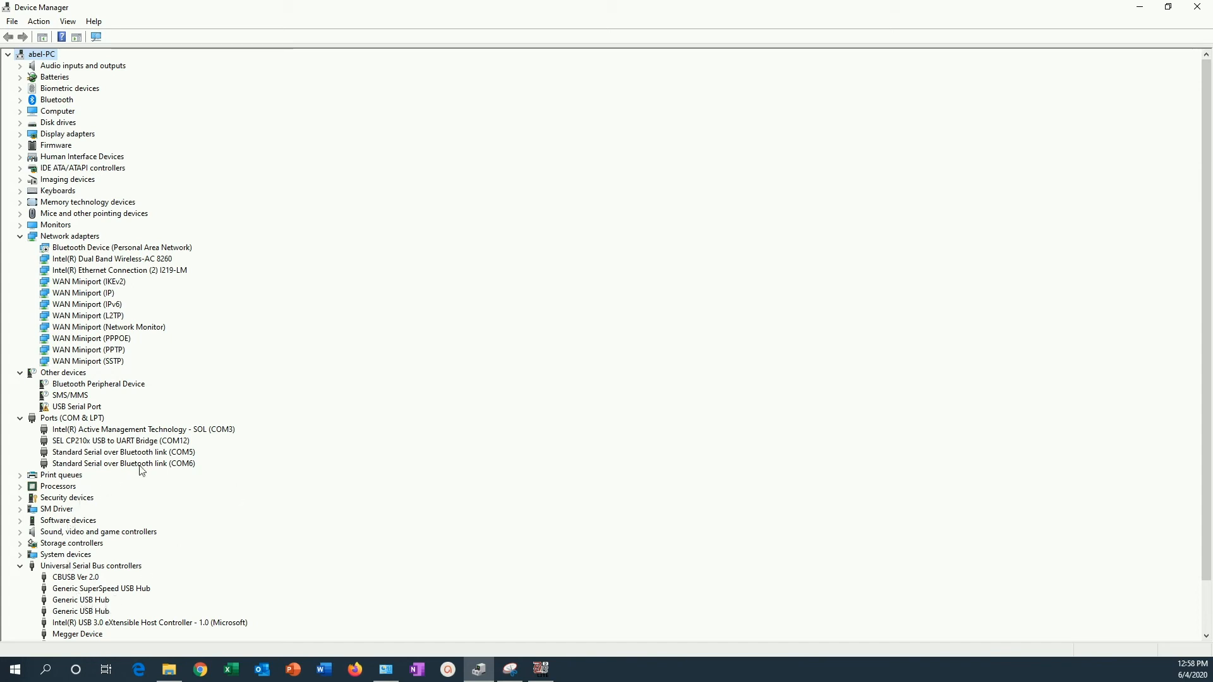
Step: Install ftdiport.inf from driver000 so Megger Device appears as COM8 under Ports
click(70, 395)
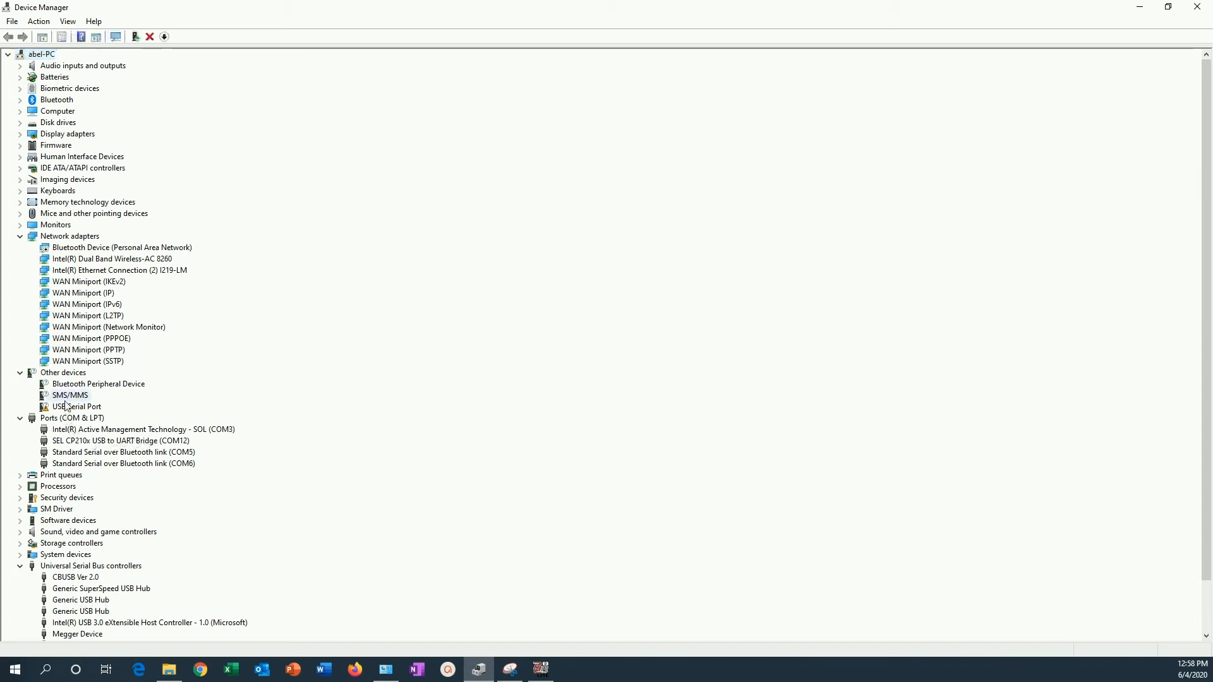
click(77, 406)
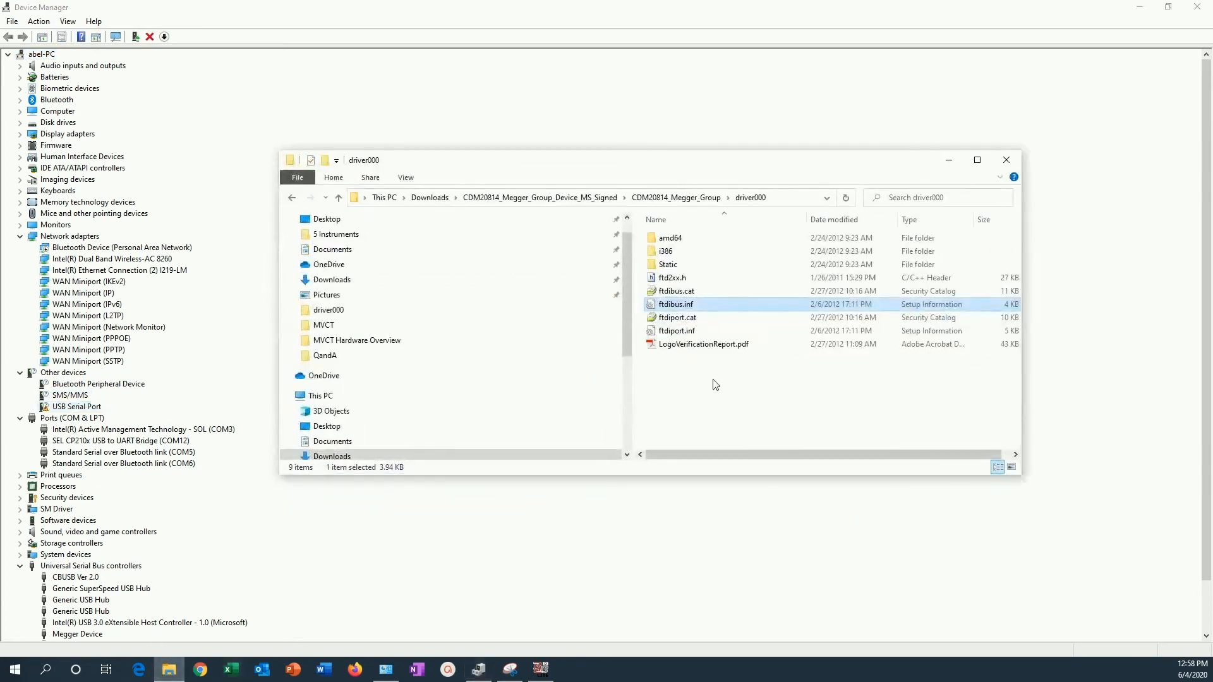
click(674, 331)
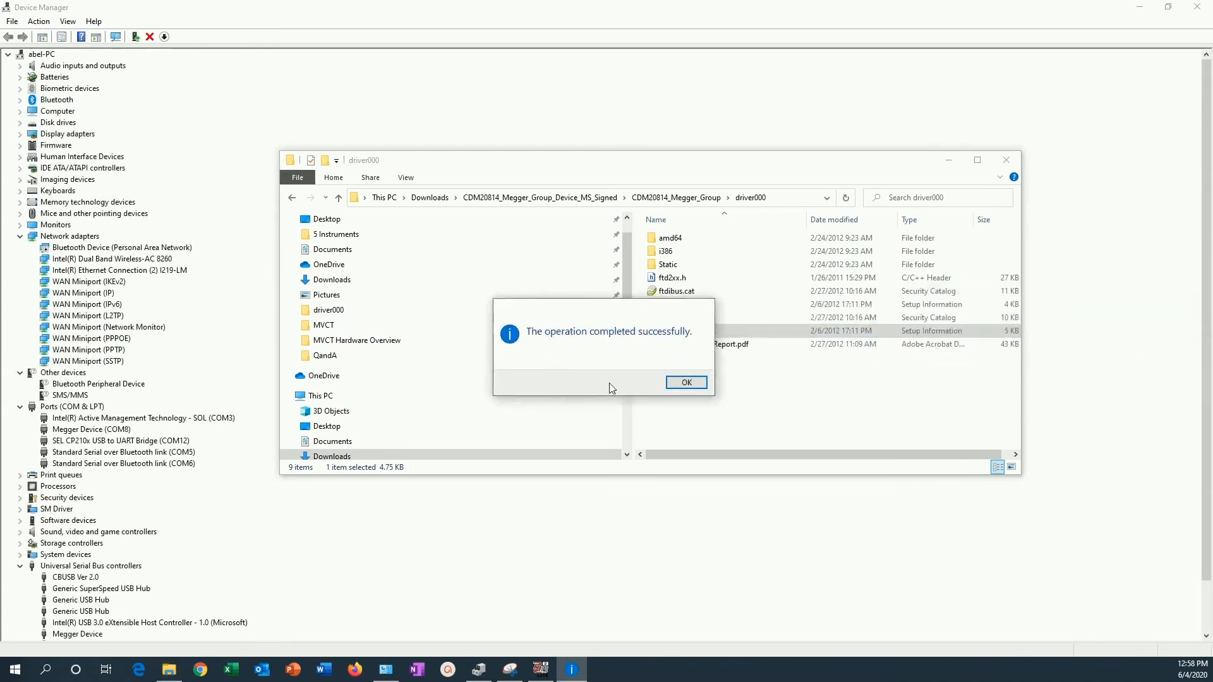
click(685, 381)
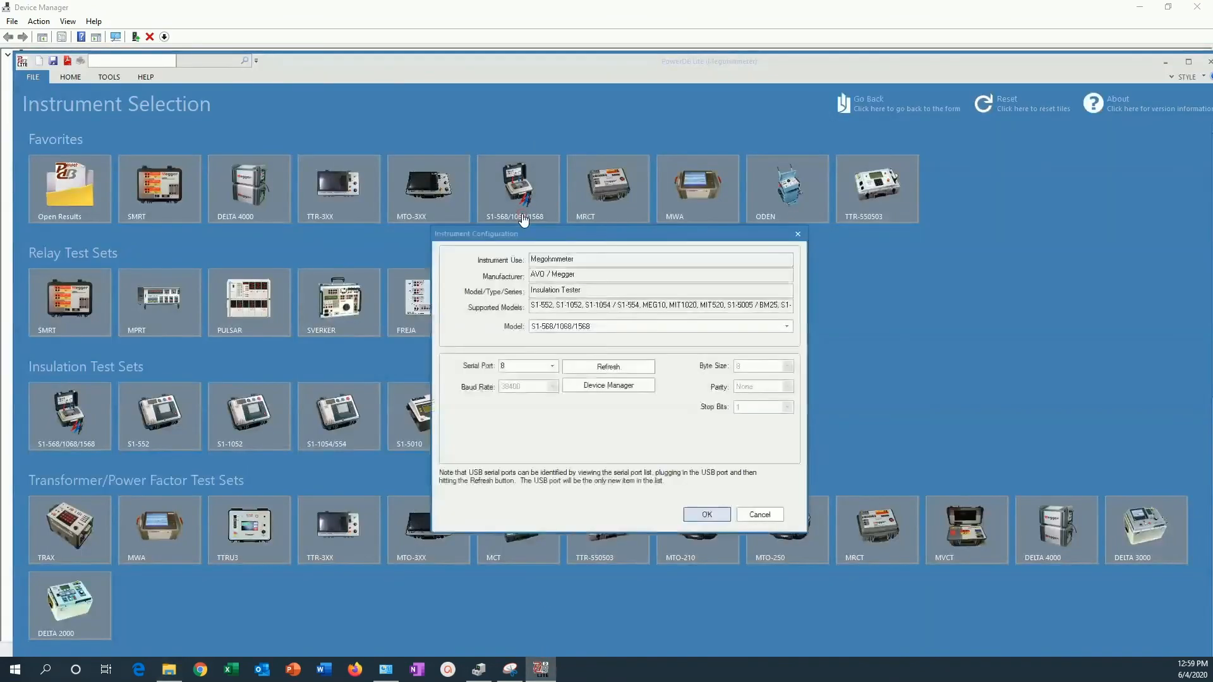
mouse_move(564, 397)
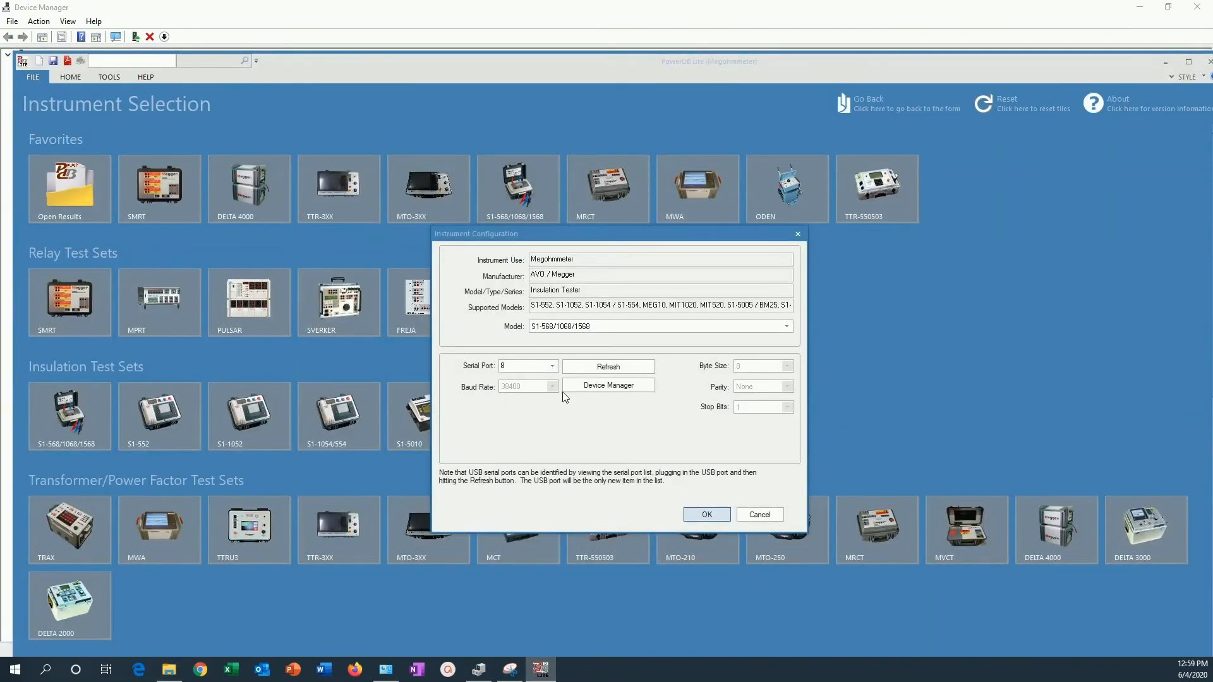
Step: Accept the megohmmeter configuration on serial port 8 and load the IR TEST - 60010 form
click(705, 515)
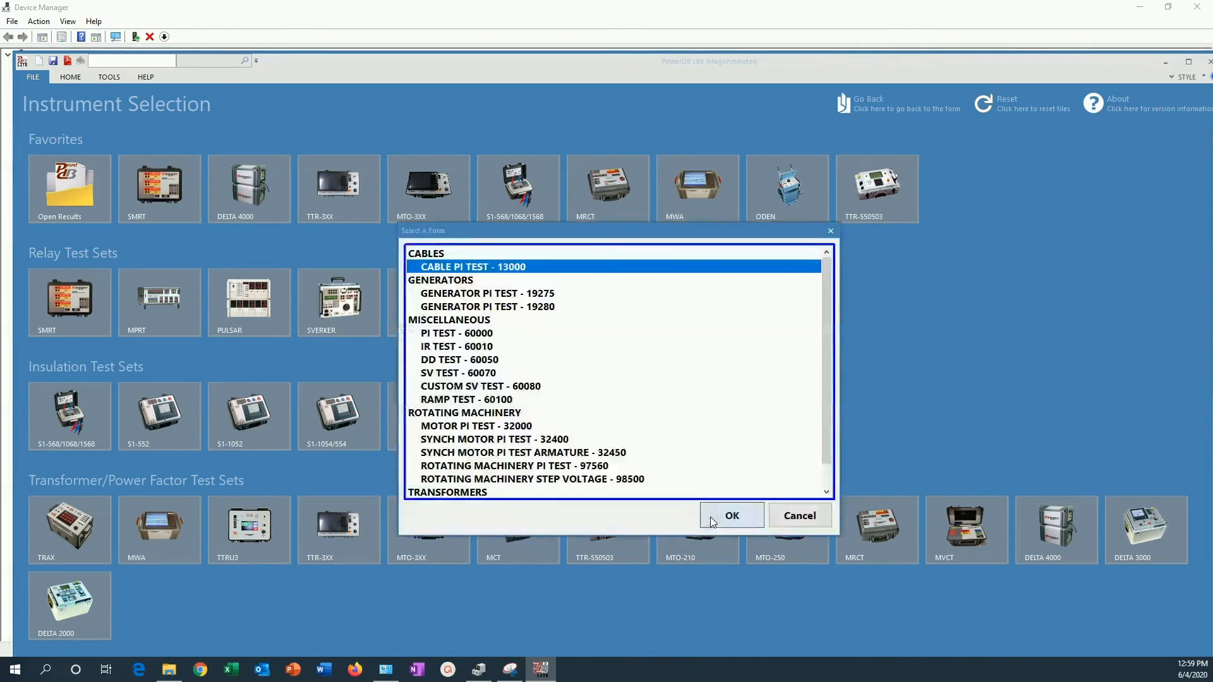
click(457, 347)
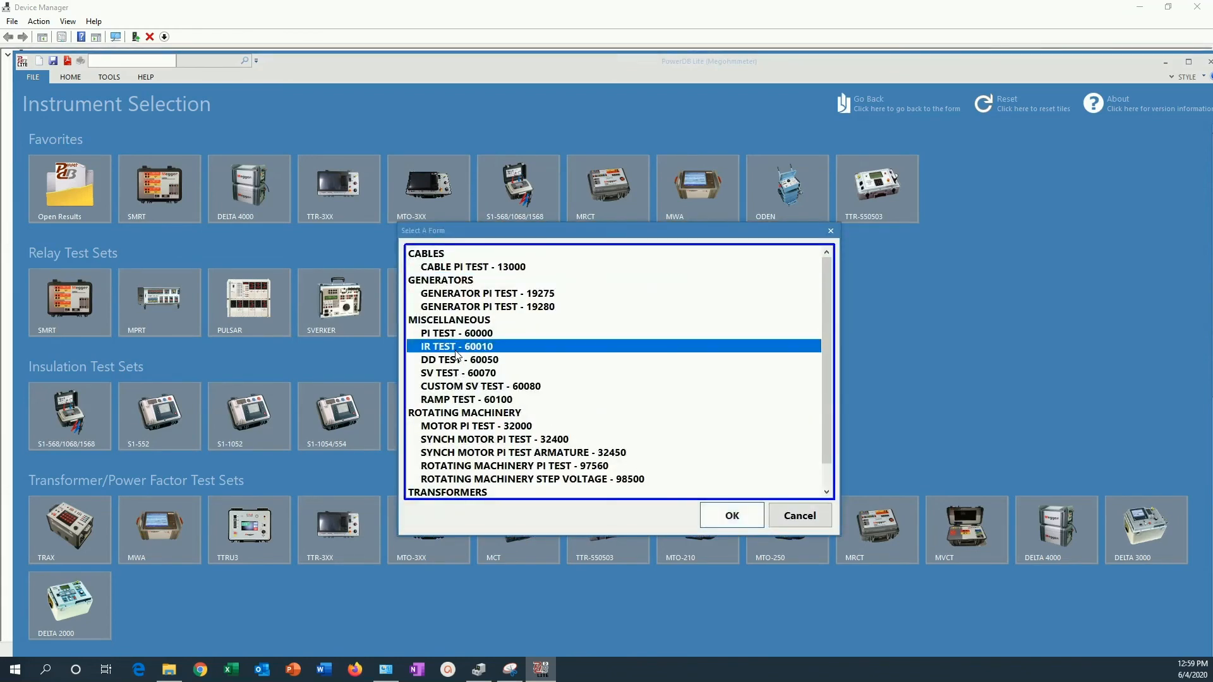
click(730, 516)
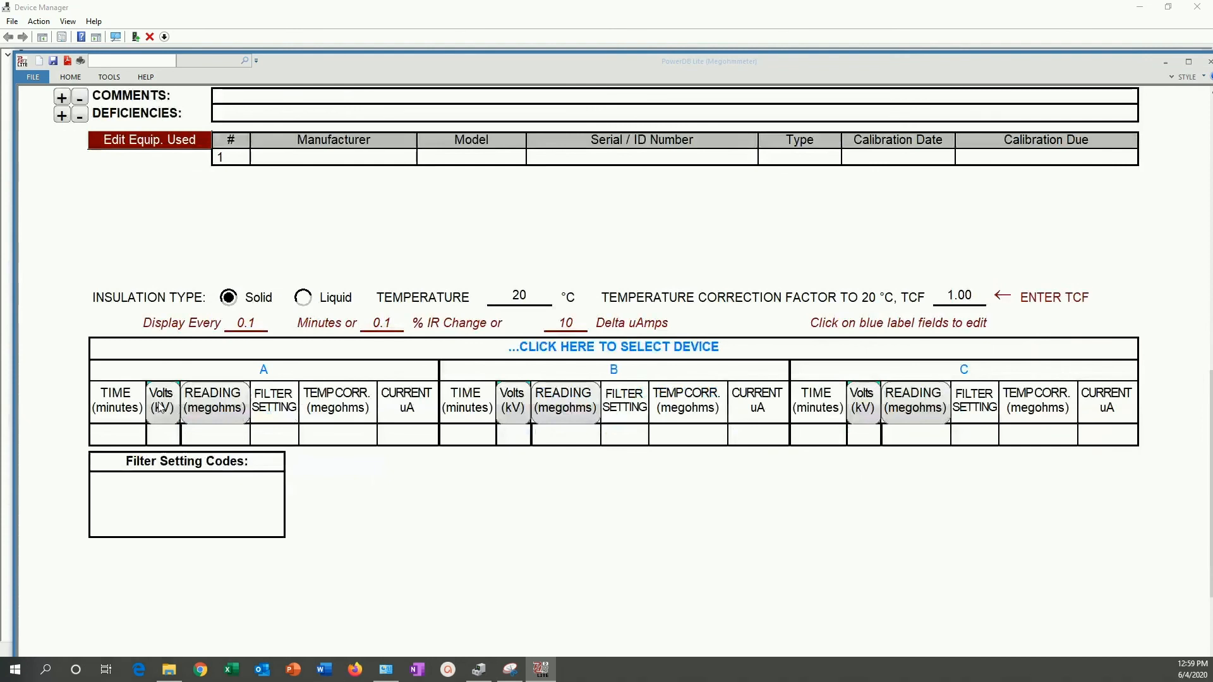
Step: Import stored tester results and save the 0.50 and 1.00 minute readings into column A
click(612, 346)
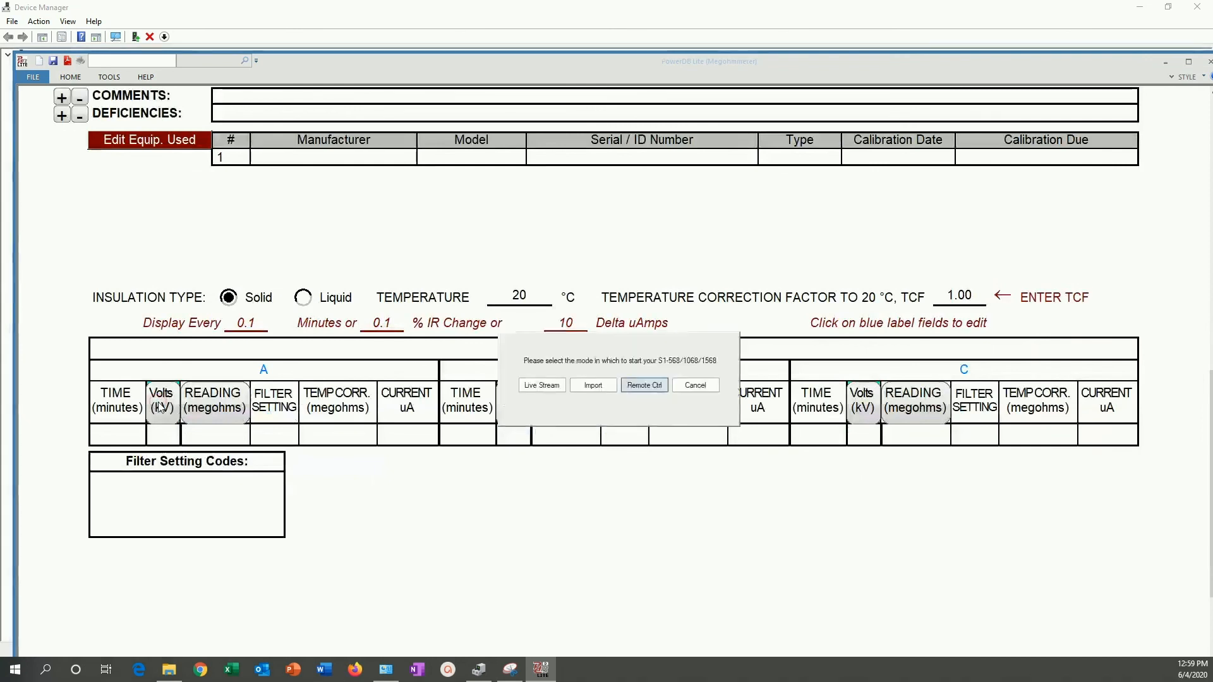
mouse_move(560, 404)
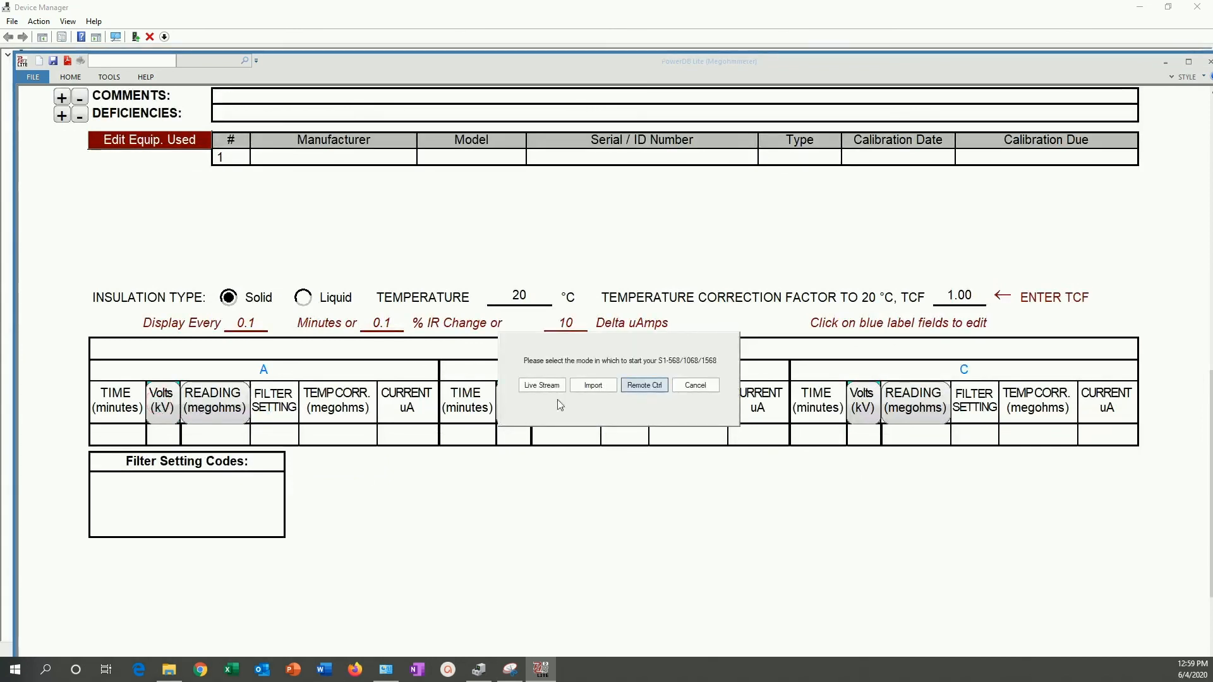
click(643, 384)
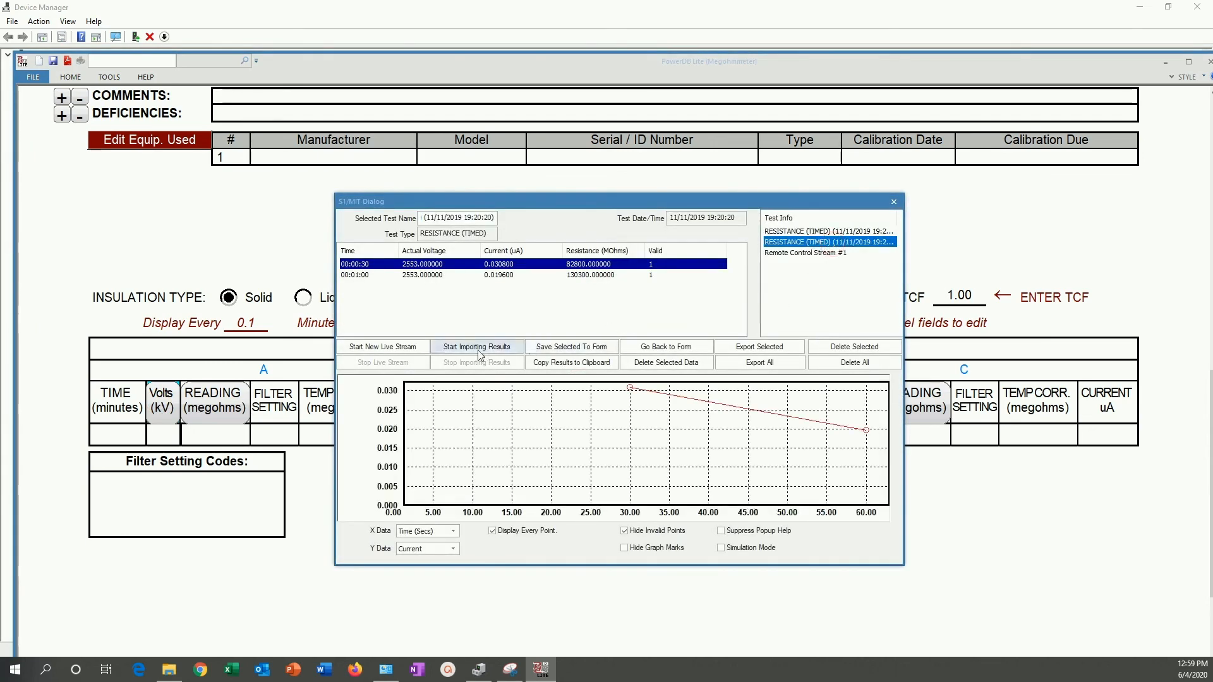
click(477, 346)
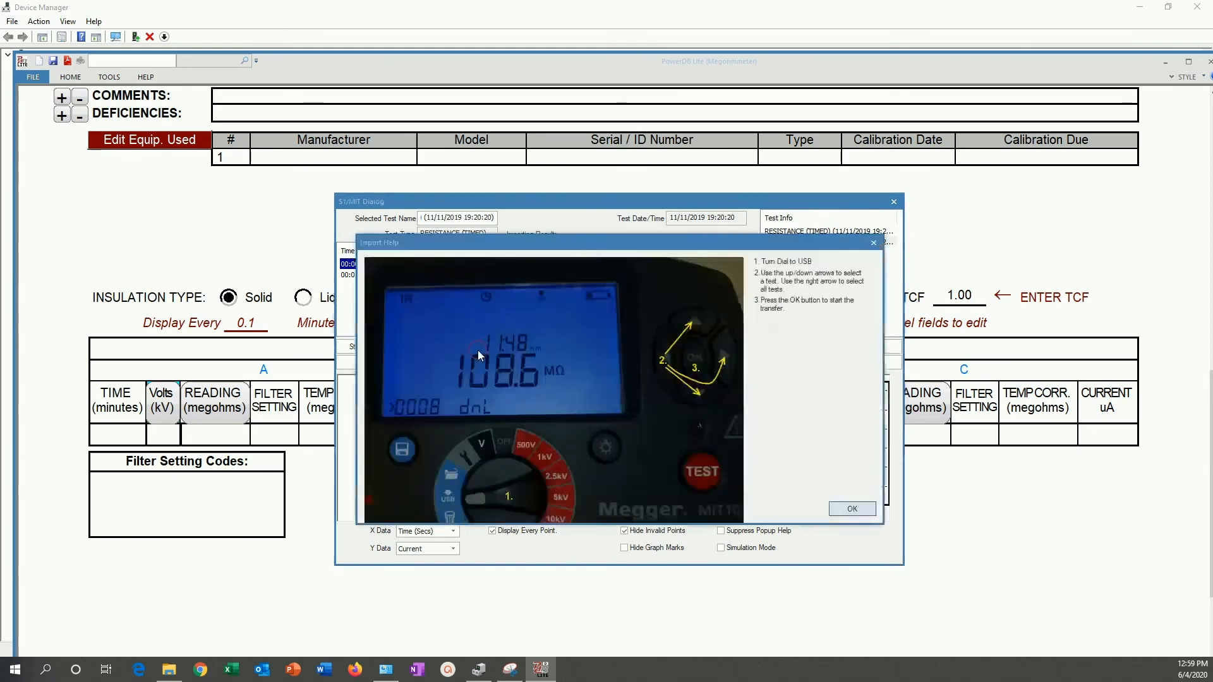
click(851, 508)
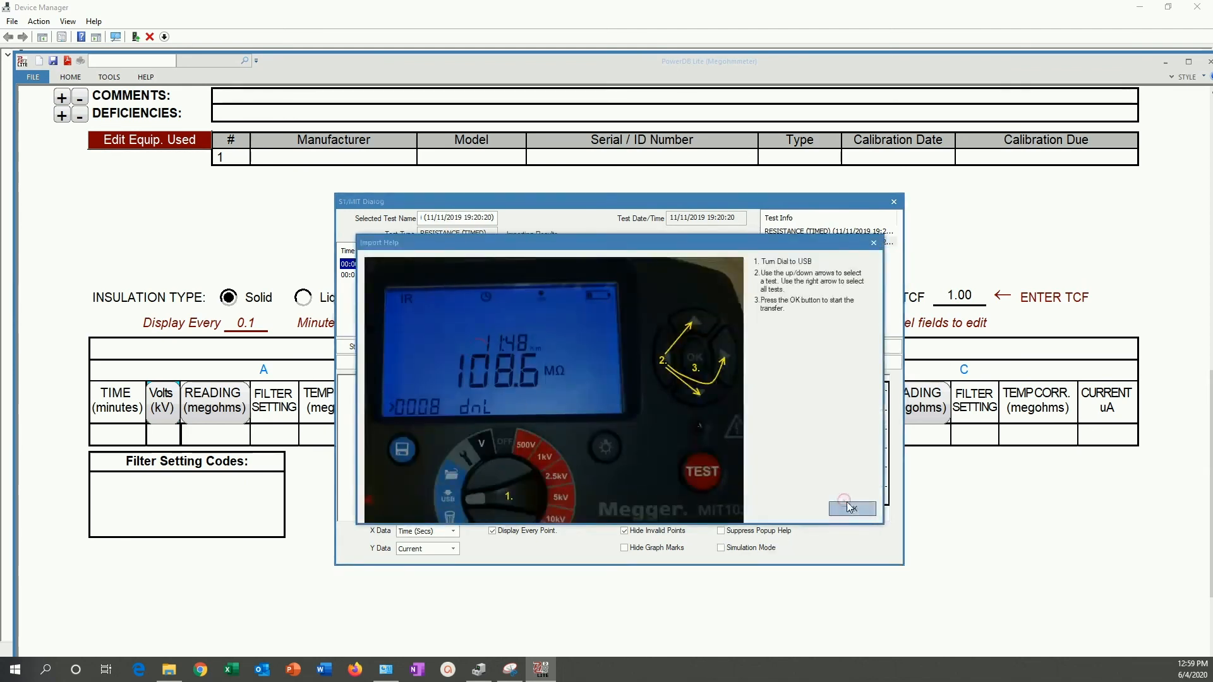
click(852, 508)
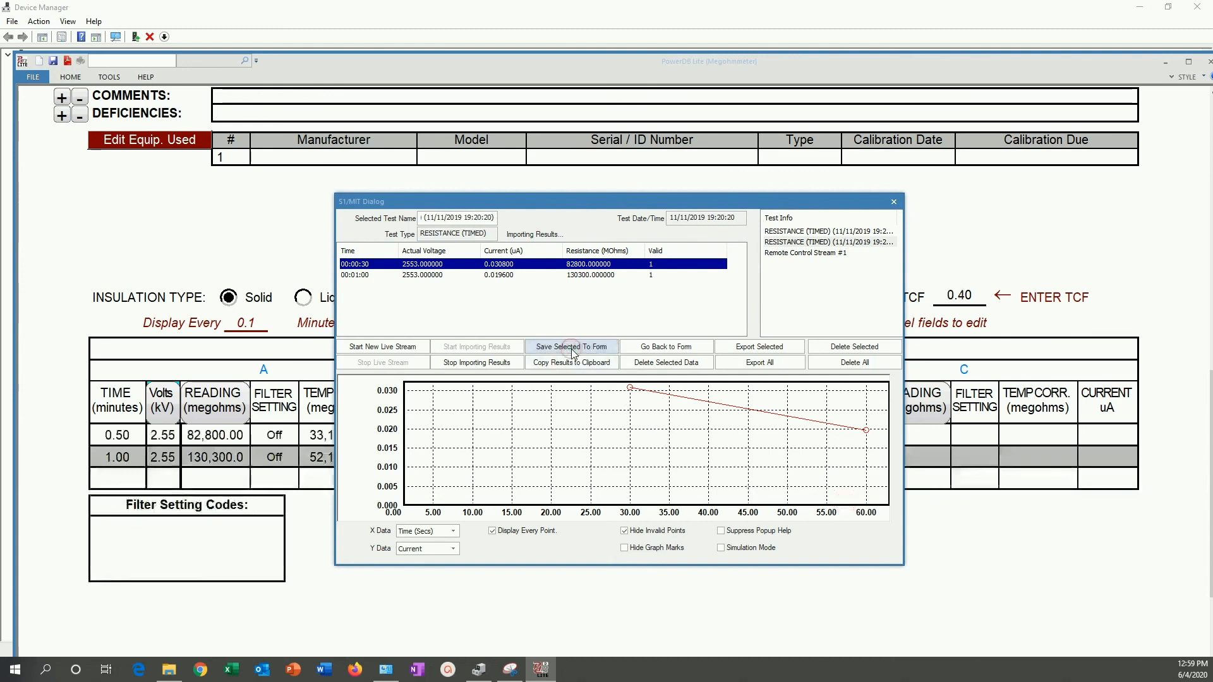